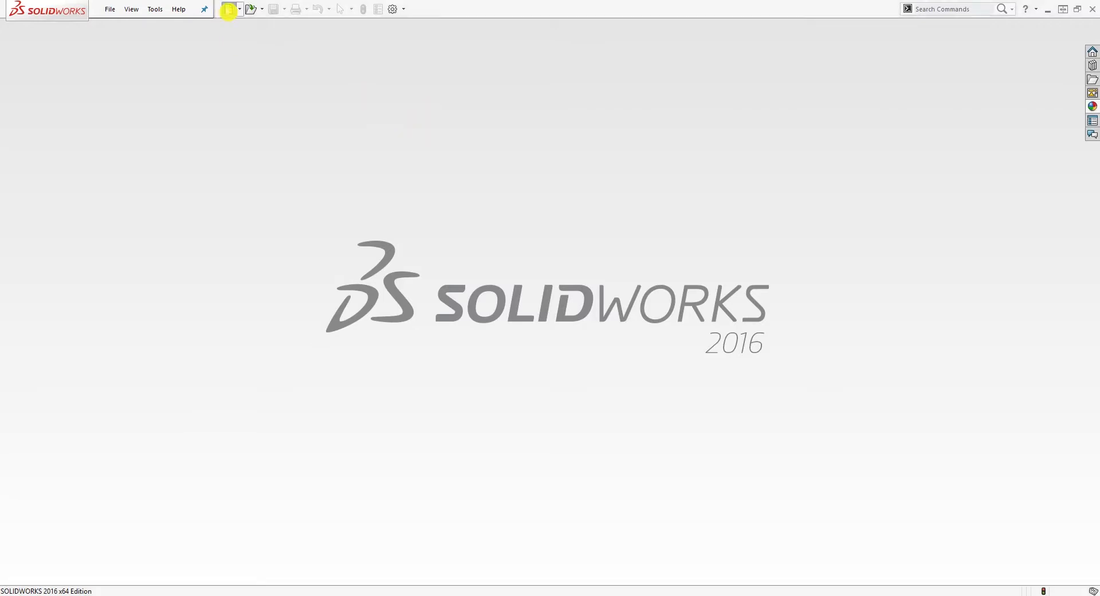
- Start a new part document from the ANSI inch part template
left_click(228, 10)
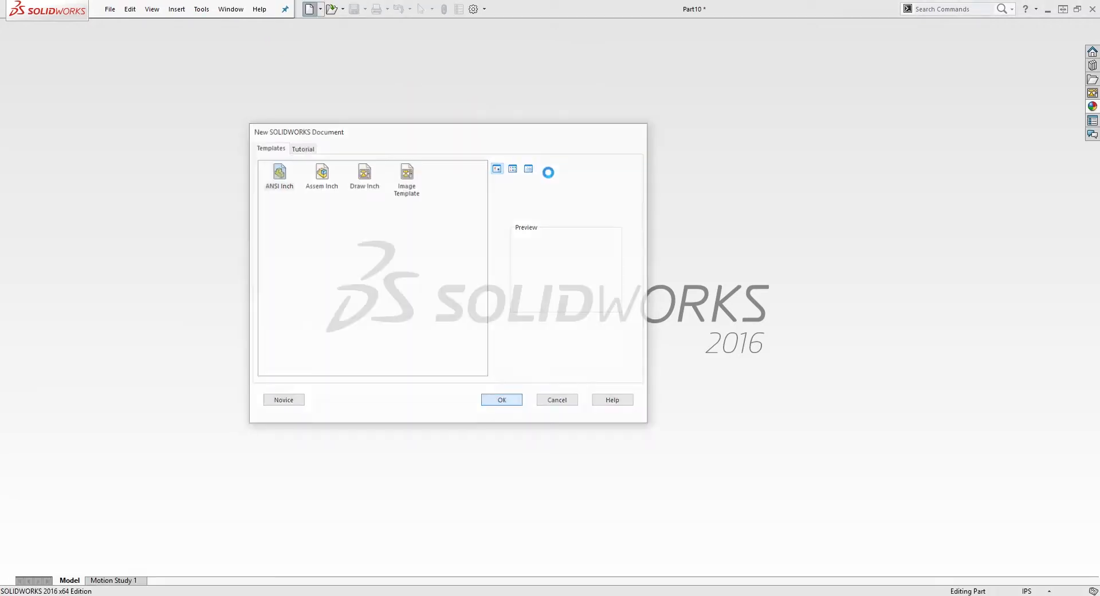
left_click(502, 399)
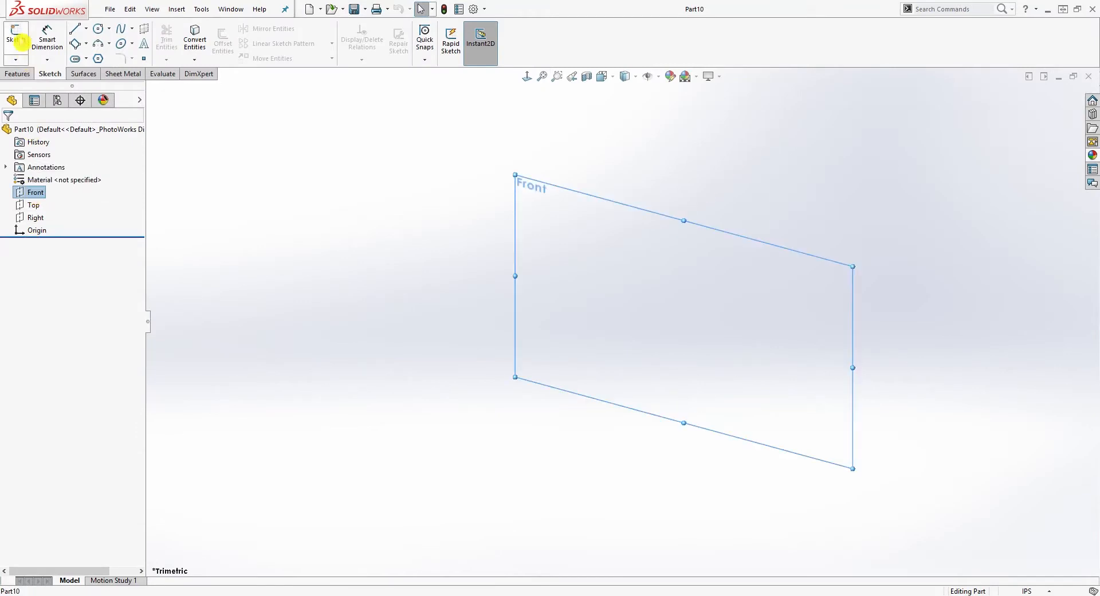
- Draw a 1.38-tall vertical centreline and the first top and downward edges of the stepped outline
left_click(16, 36)
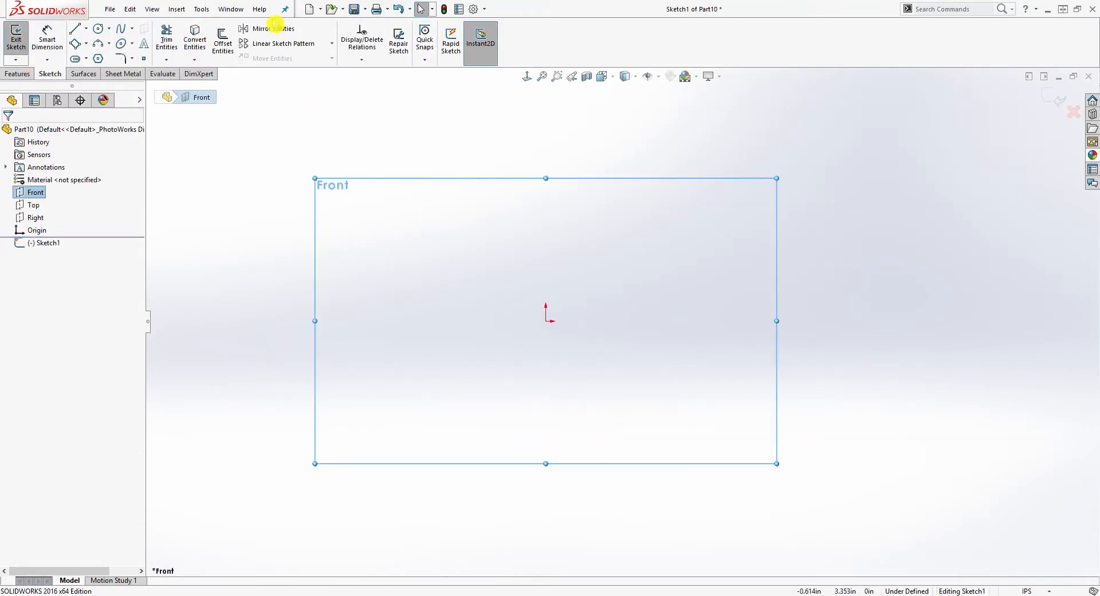
left_click(76, 29)
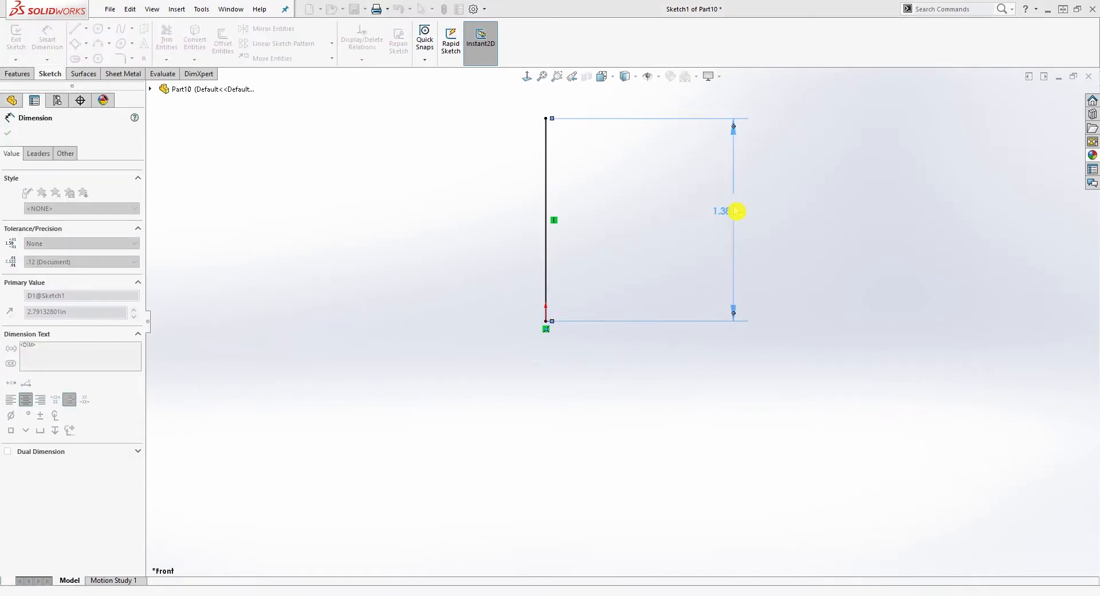
left_click(78, 27)
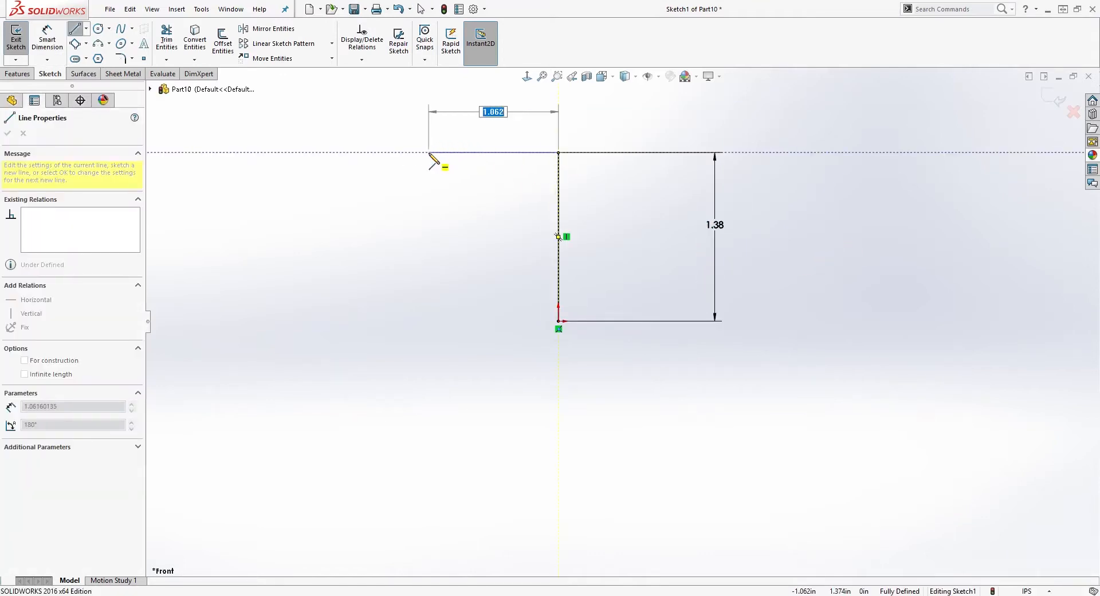
left_click_drag(428, 153, 449, 217)
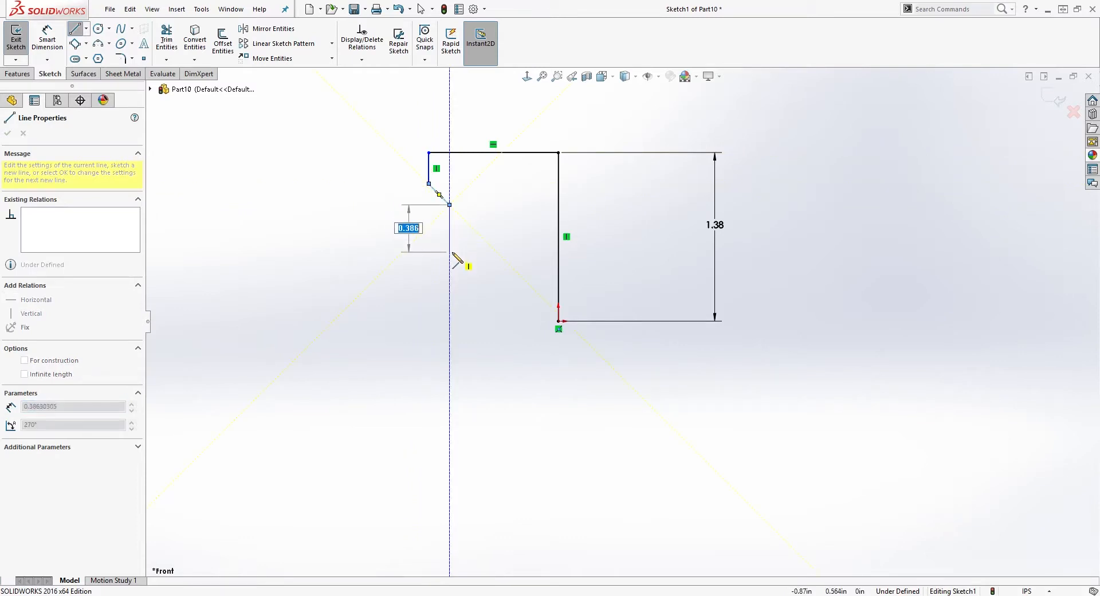
left_click_drag(448, 204, 448, 251)
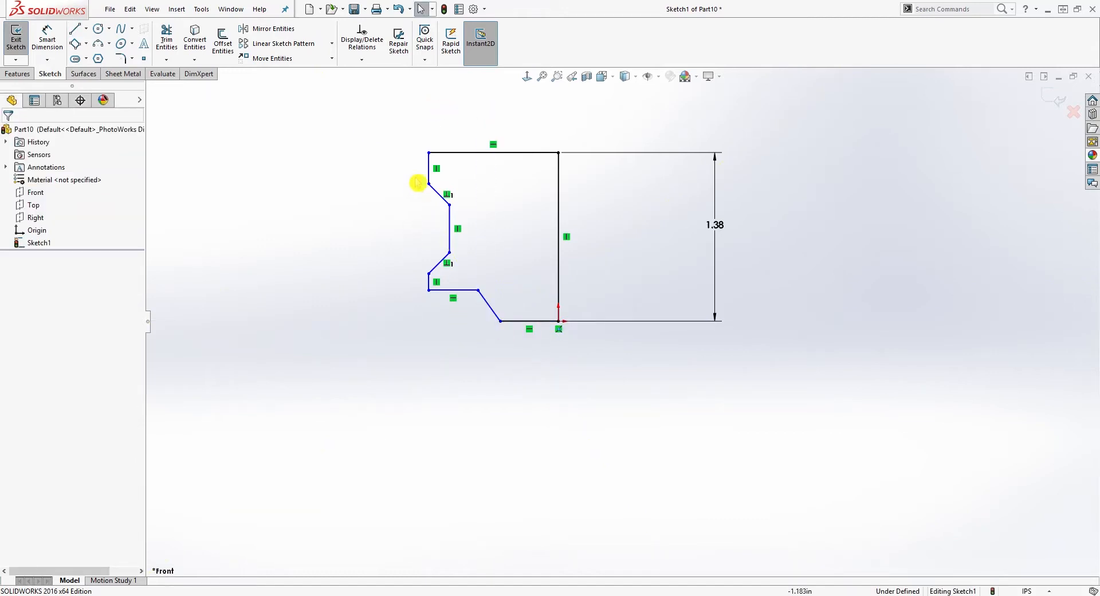
- Add width dimensions 1.30 and 1.14 across the bottom and 1.80 across the top
left_click(429, 287)
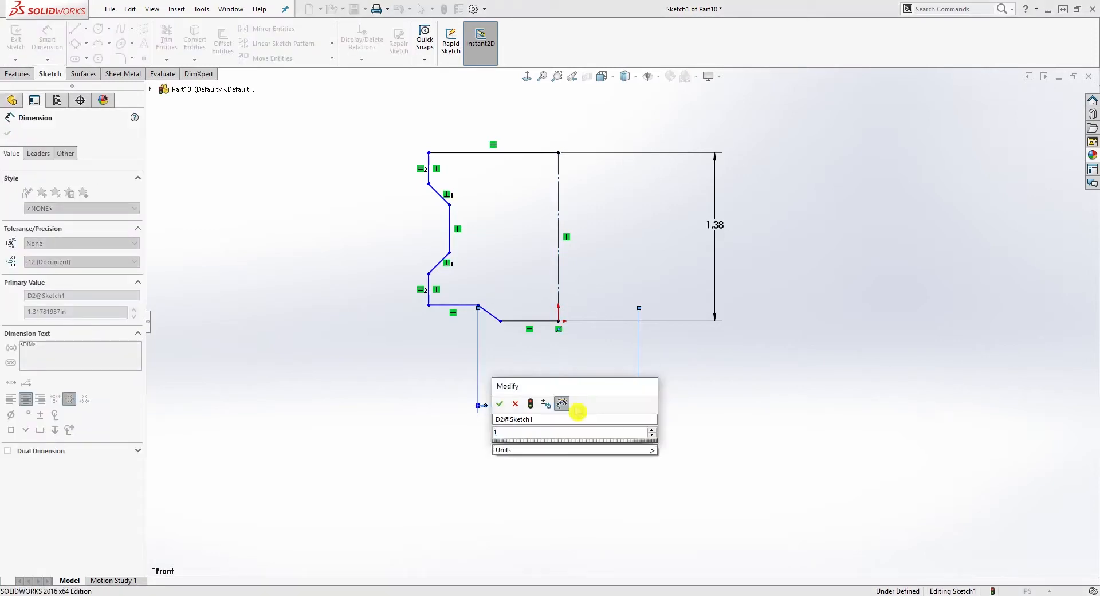
type("1.2")
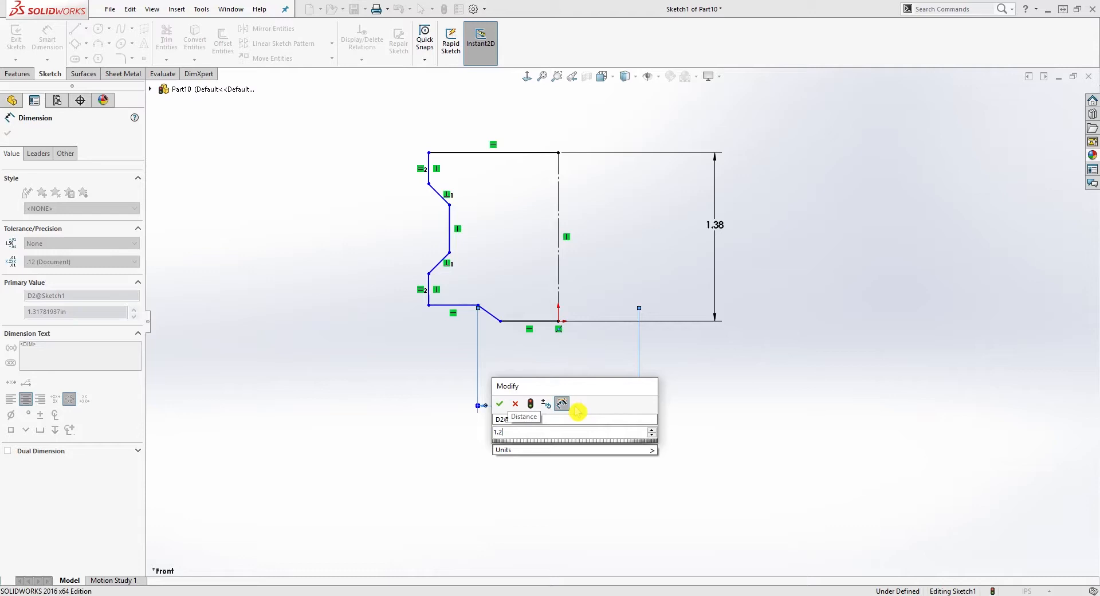
left_click(499, 403)
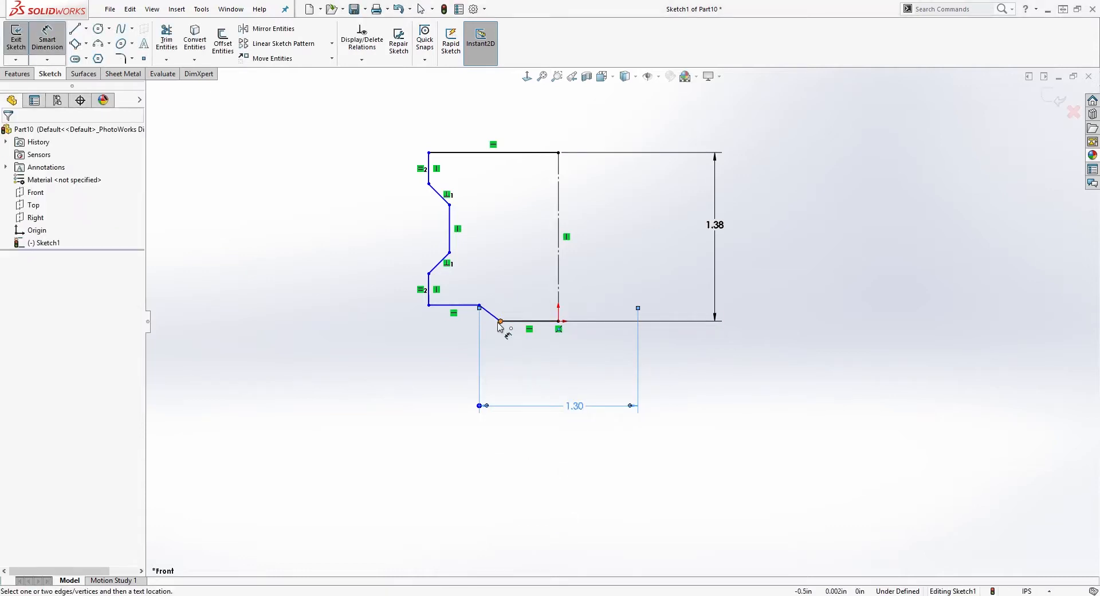
left_click(499, 321)
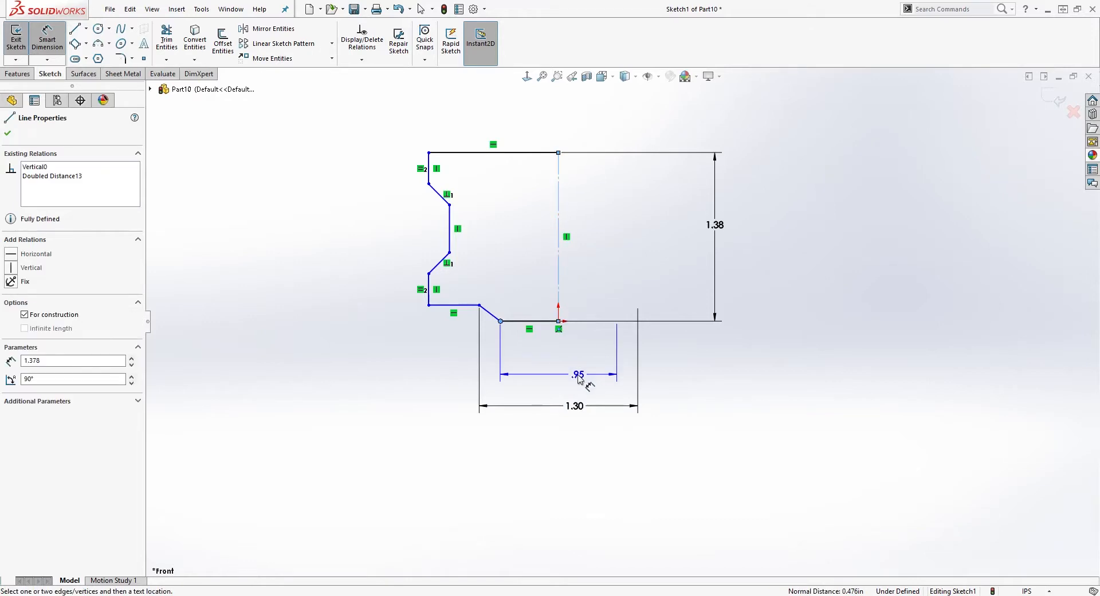
double_click(578, 374)
type("1.8")
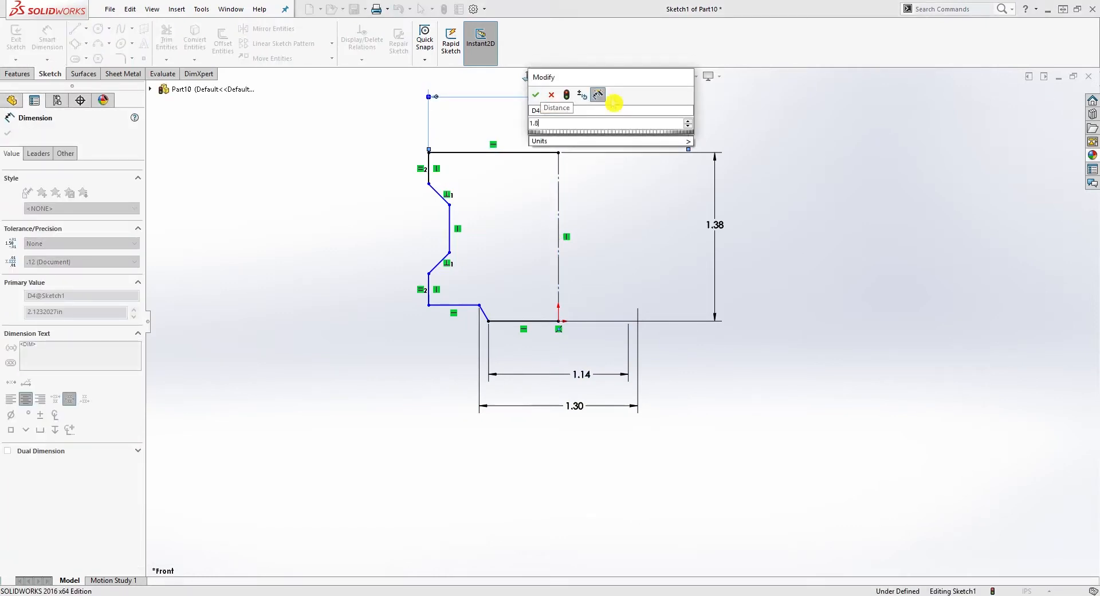
left_click(535, 94)
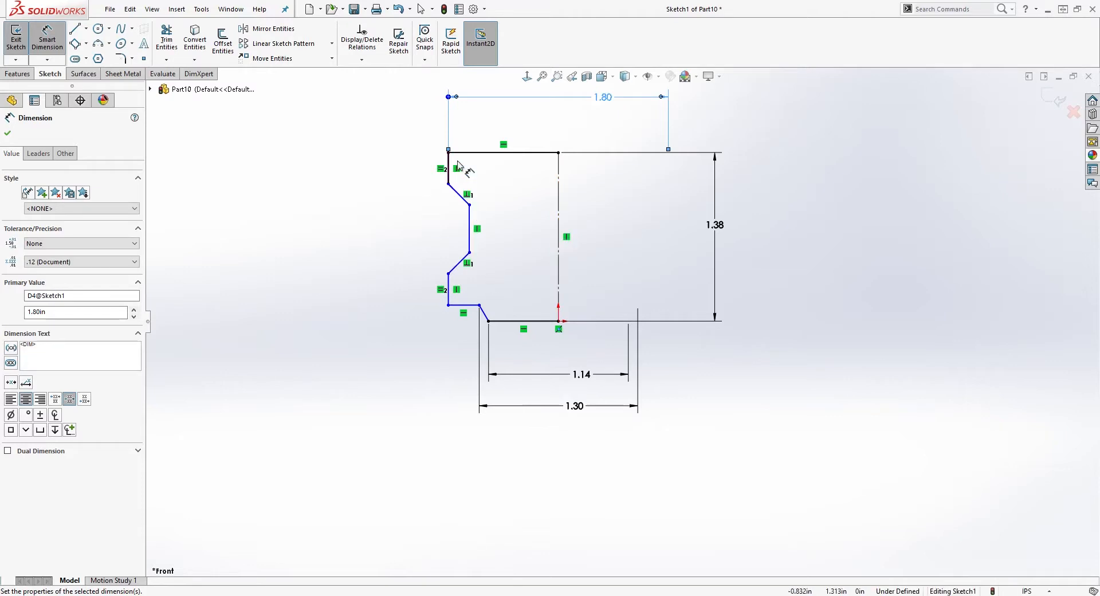
mouse_move(490, 202)
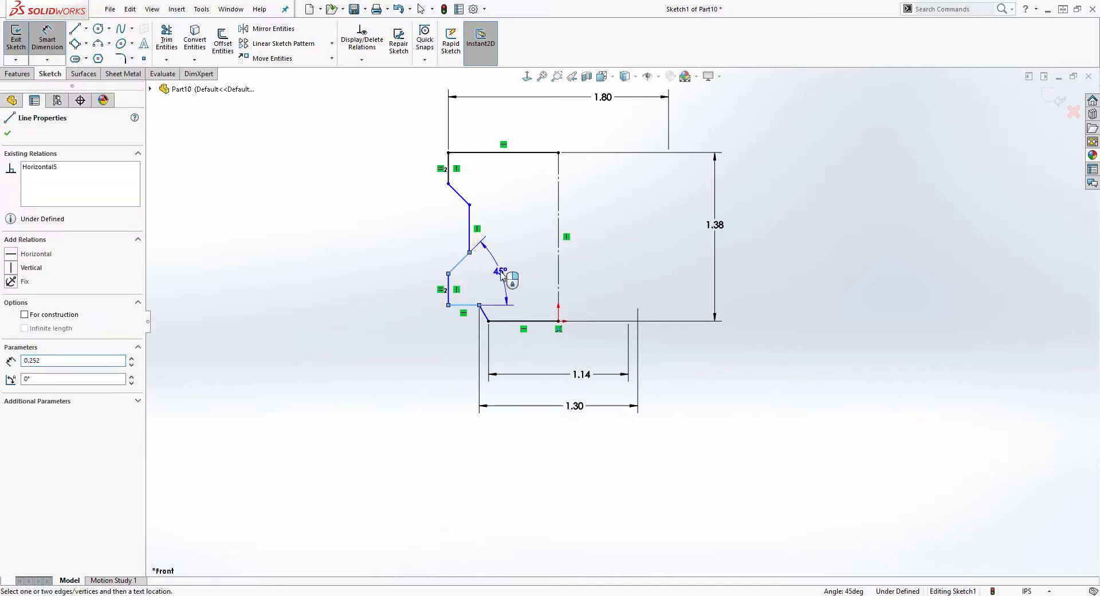
- Dimension both groove chamfers at 30° and the short vertical step at .24
left_click(502, 280)
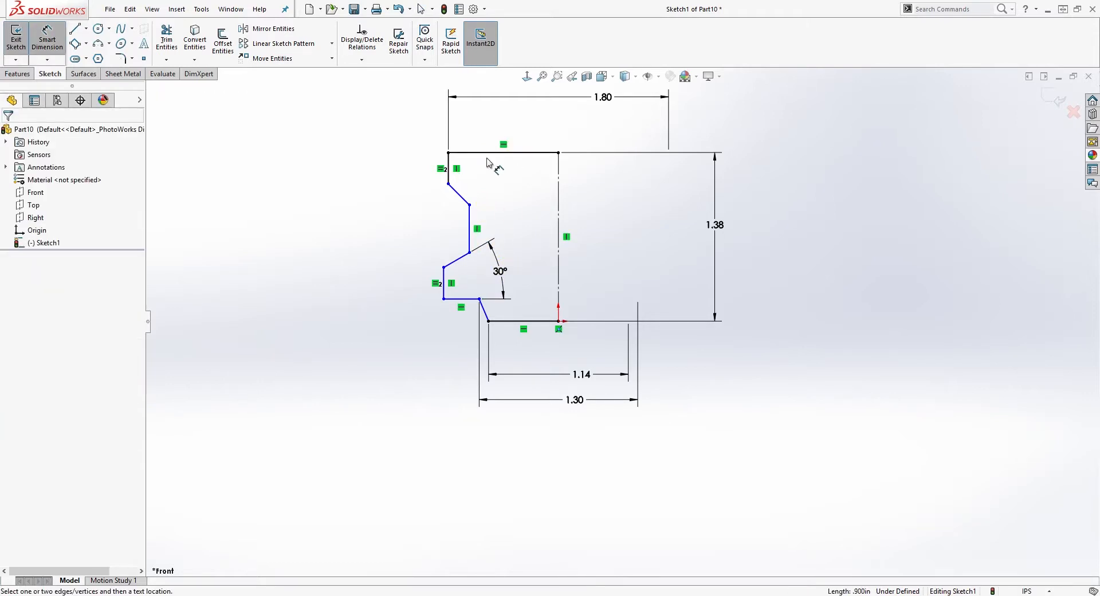
left_click(457, 178)
type("30")
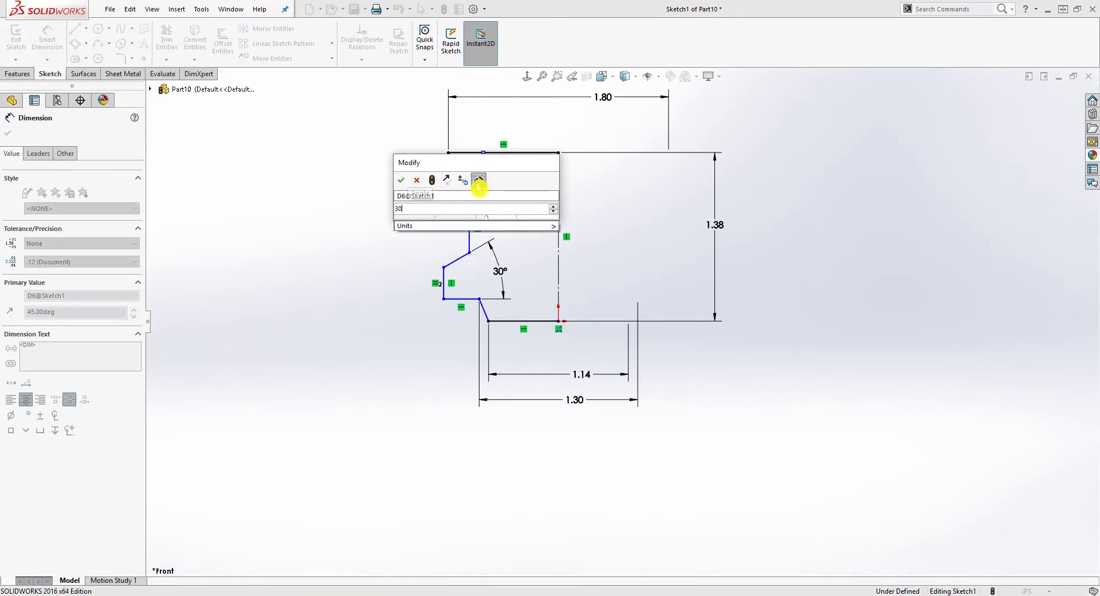
left_click(401, 180)
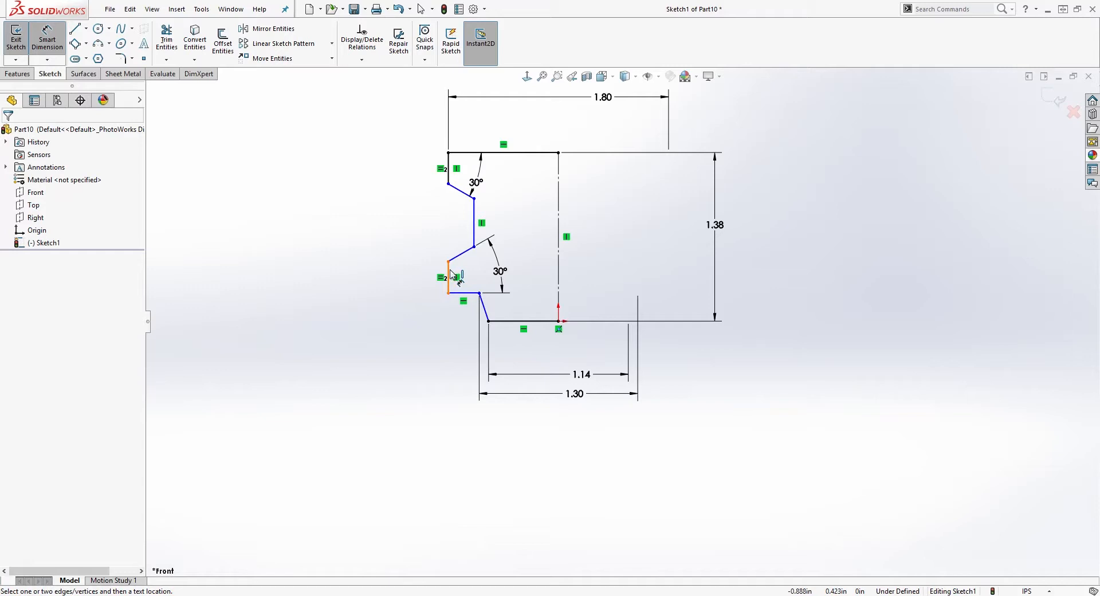
left_click(449, 285)
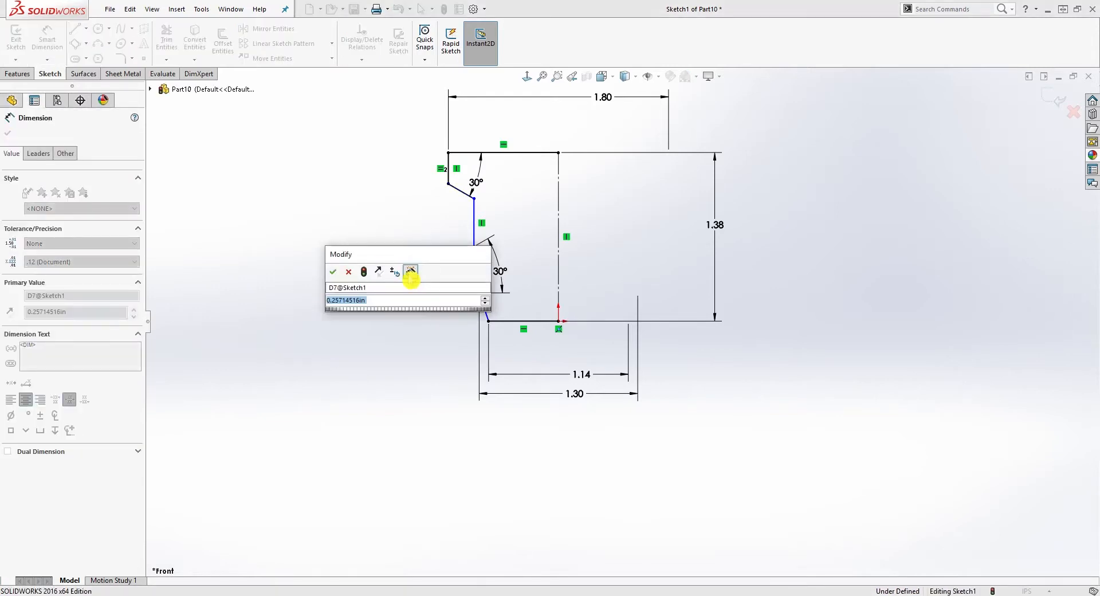
left_click(332, 271)
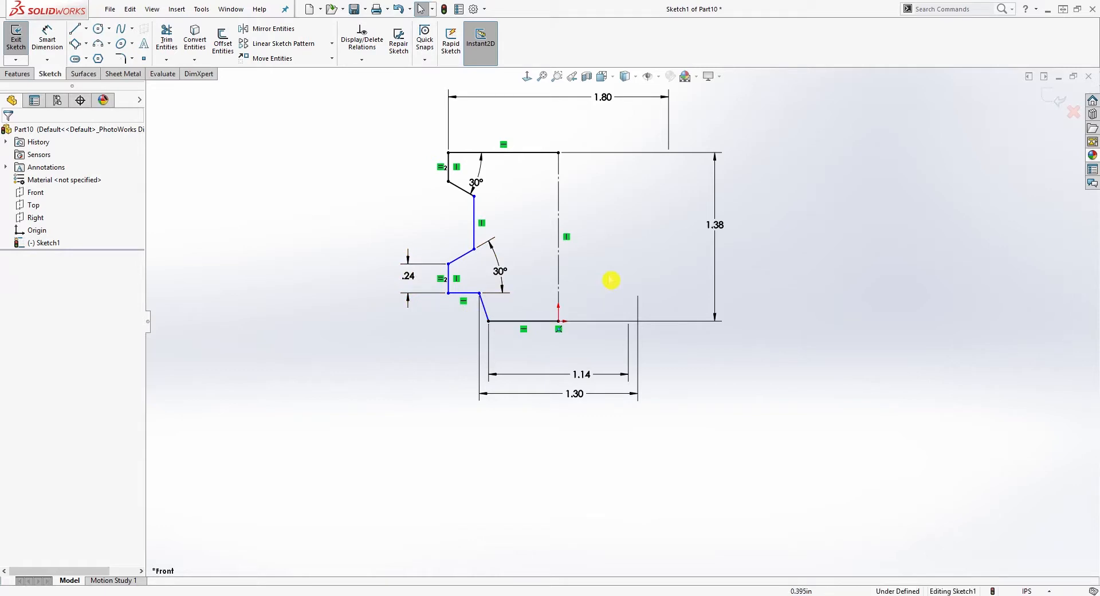
mouse_move(548, 380)
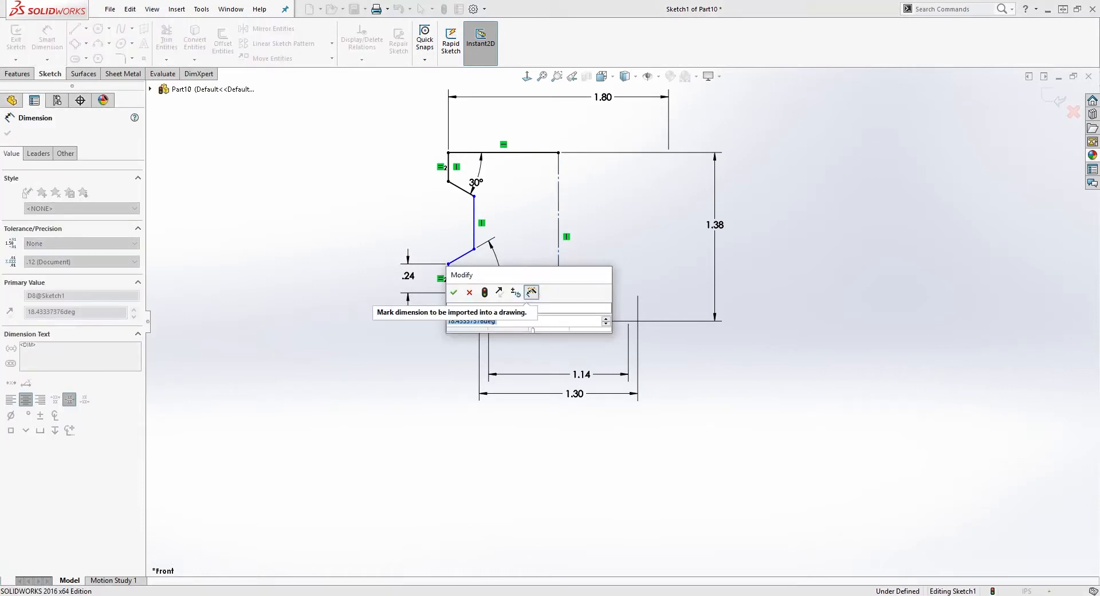
- Dimension the bottom chamfer 20° and the top width 1.65 so the sketch reads fully defined
left_click(453, 292)
type("1.654")
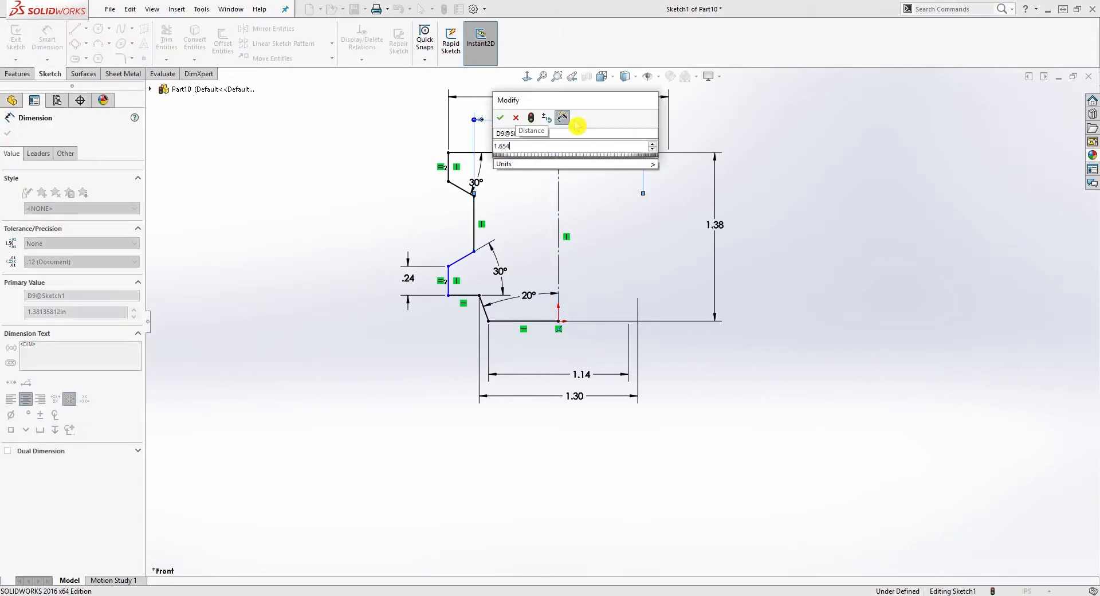
left_click(500, 118)
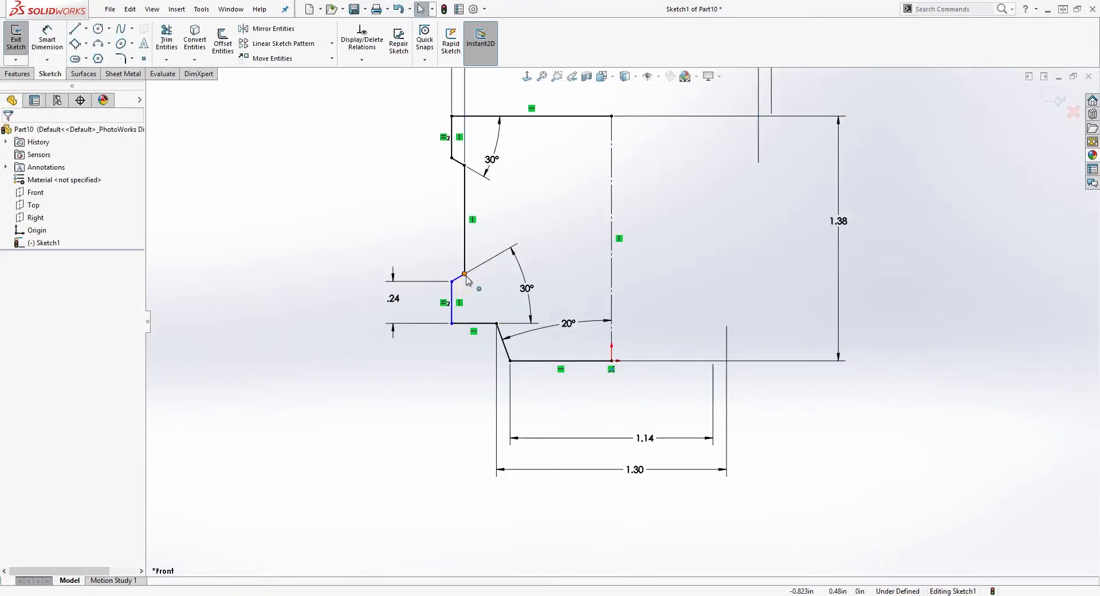
left_click(463, 289)
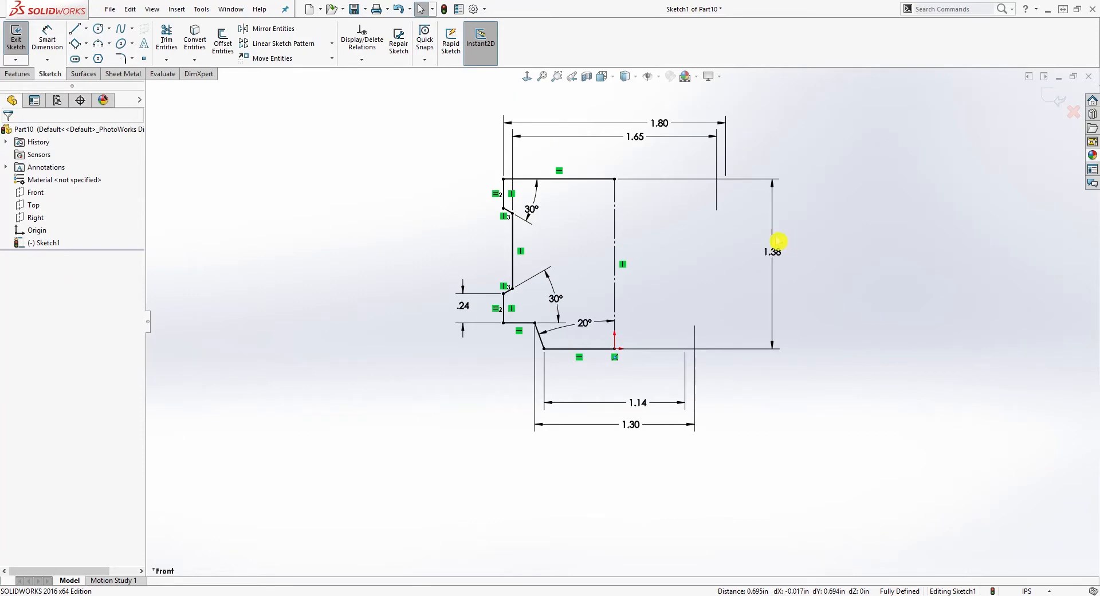
left_click(73, 28)
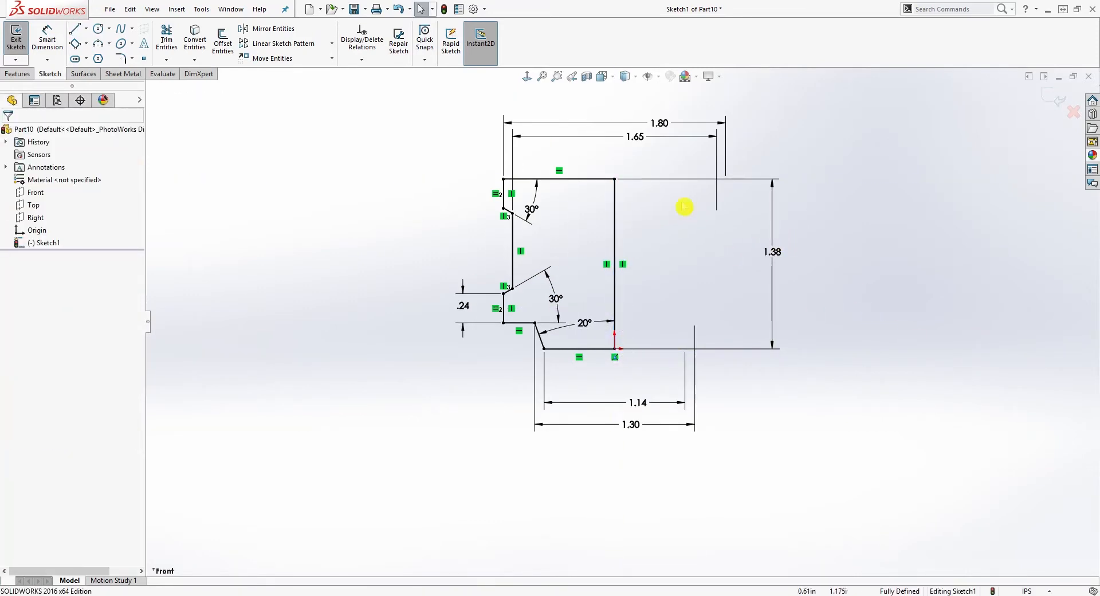
- Revolve the profile 360° about its centreline into the solid Revolve1 body
left_click(19, 73)
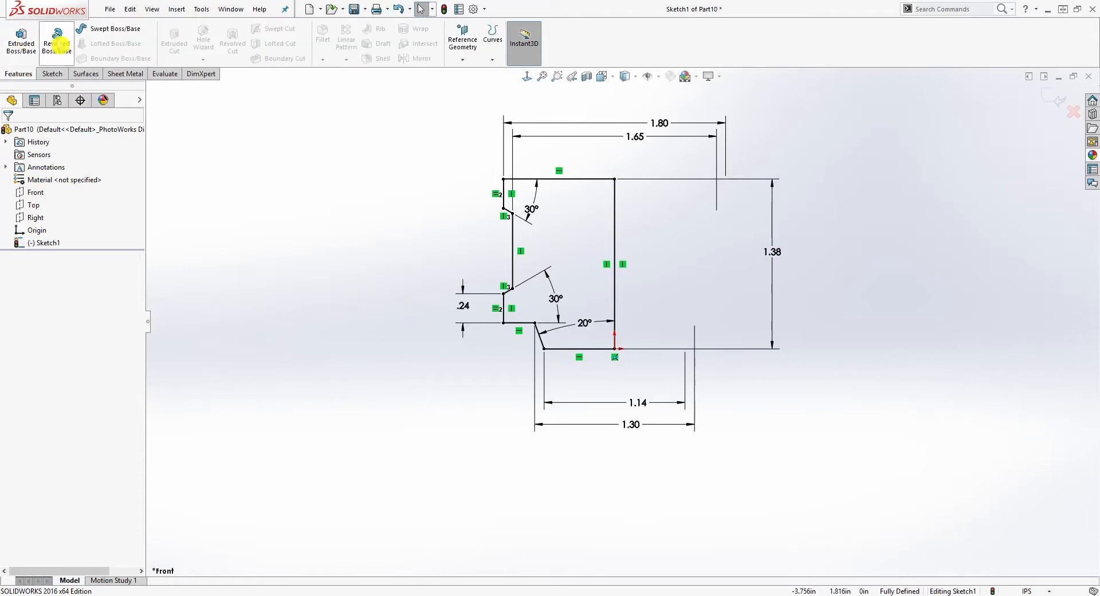
left_click(55, 40)
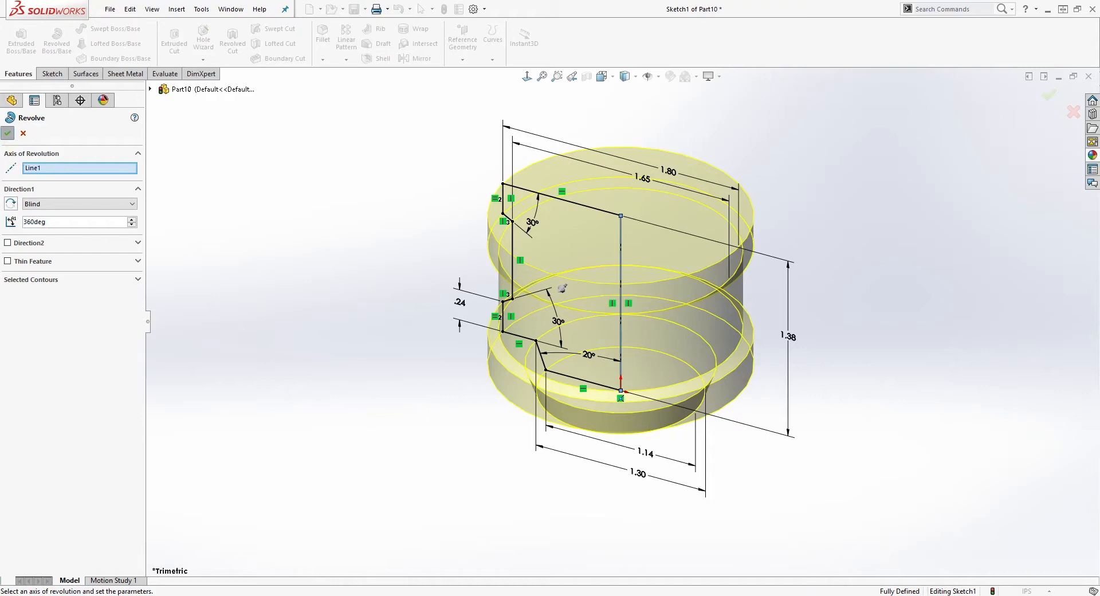
left_click(9, 134)
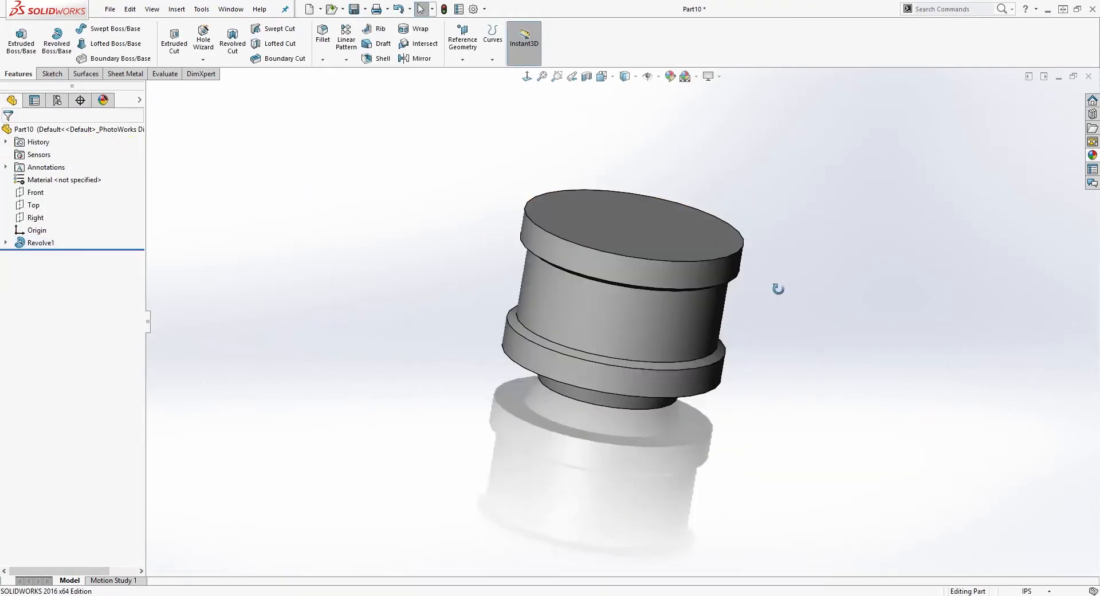
left_click(35, 192)
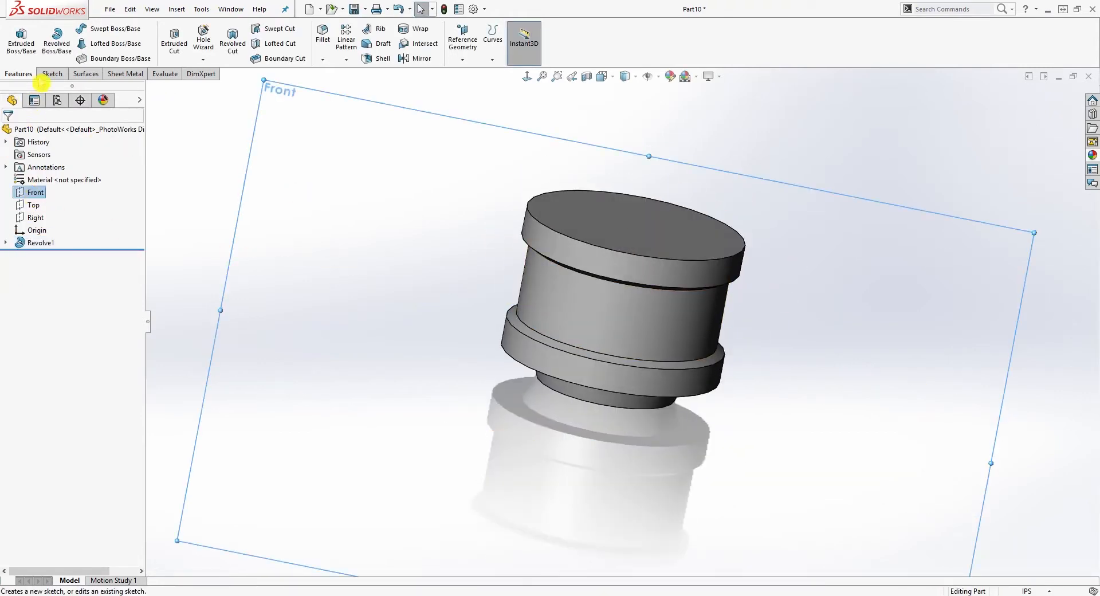
- Start a Front-plane sketch in section view and draw the first edge of the bore profile
left_click(50, 73)
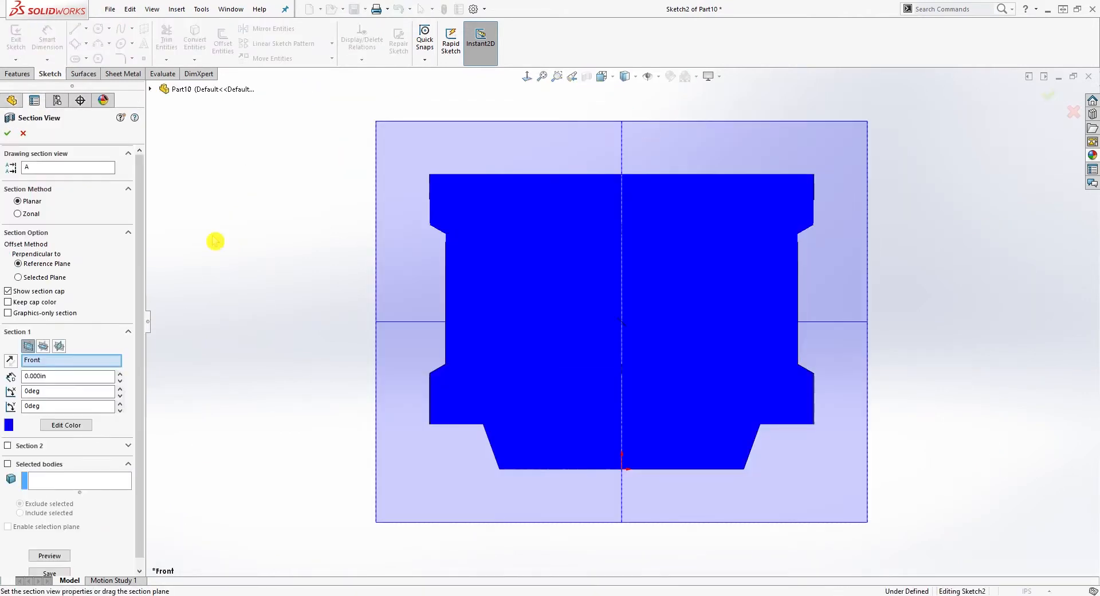
left_click(23, 132)
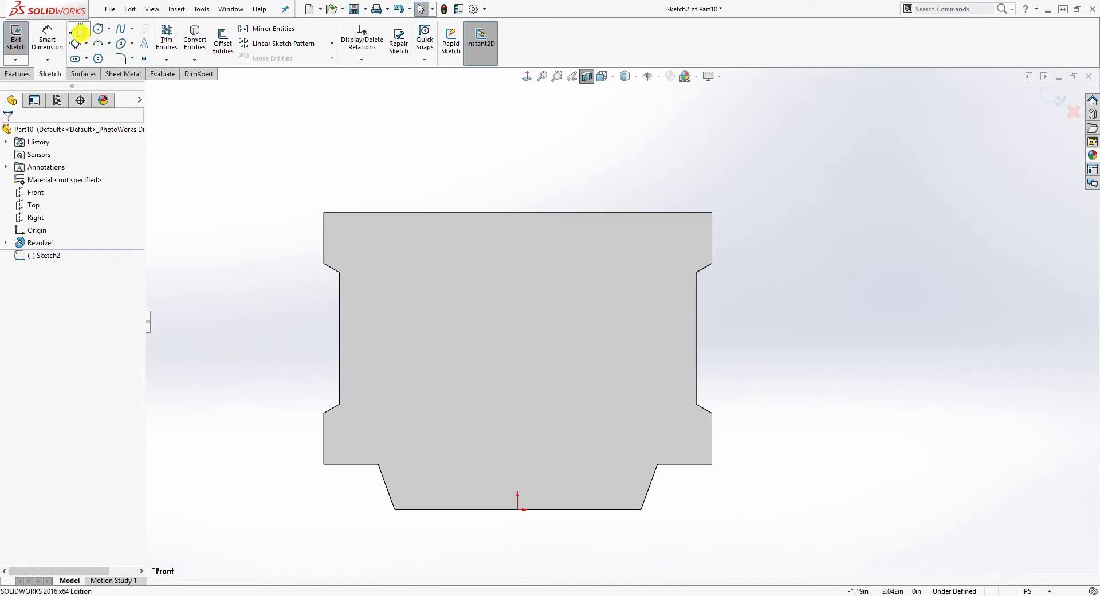
left_click(76, 29)
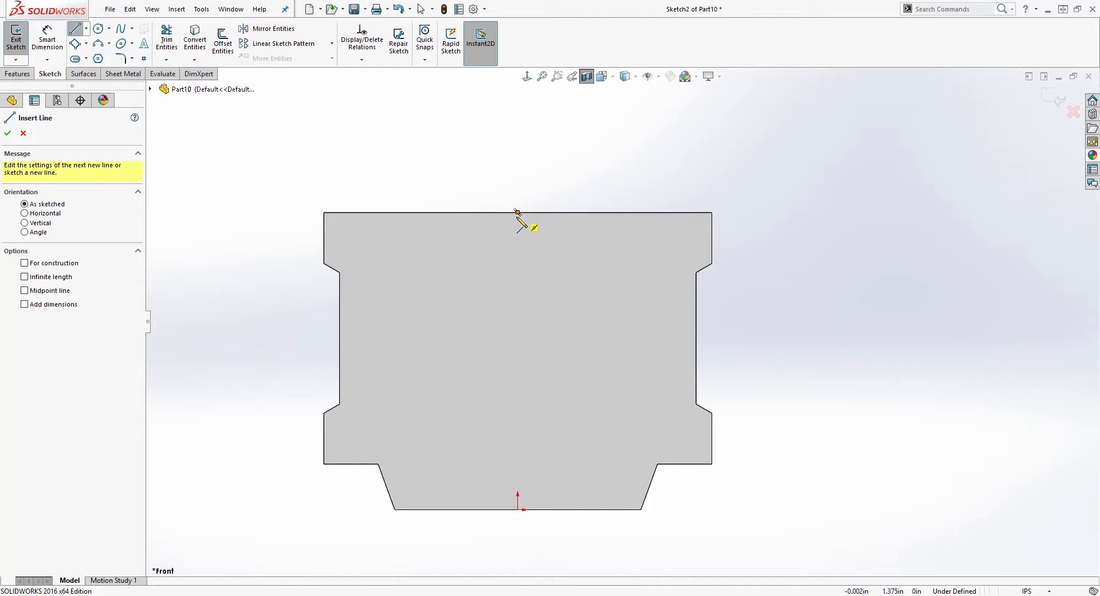
left_click_drag(516, 212, 523, 421)
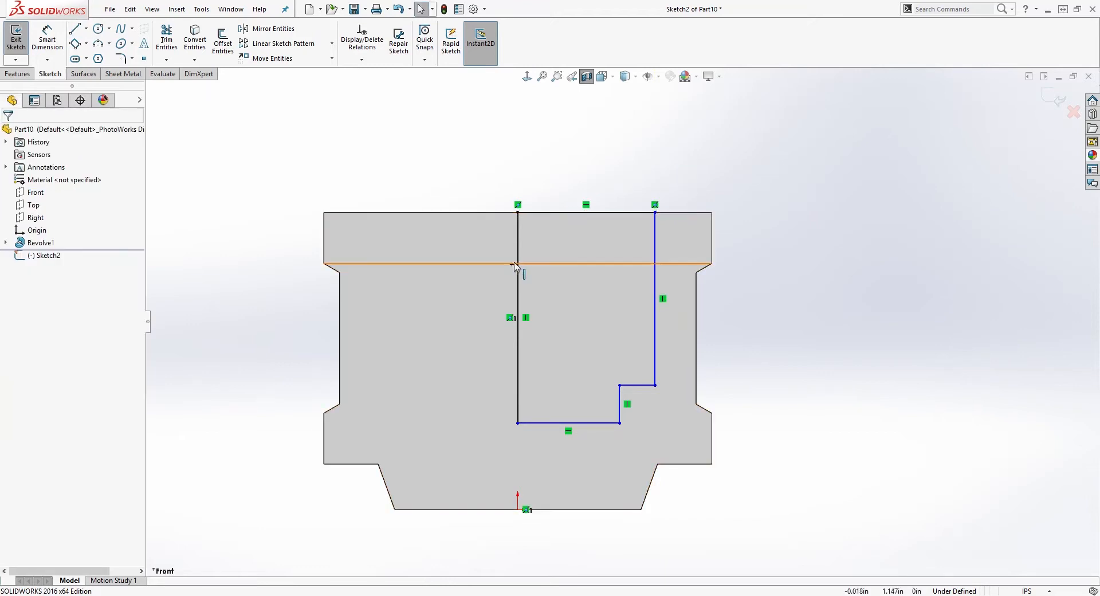
- Dimension the bore sketch with 1.40 width, .87 and 1.03 depths, and .98 lower width
left_click(516, 322)
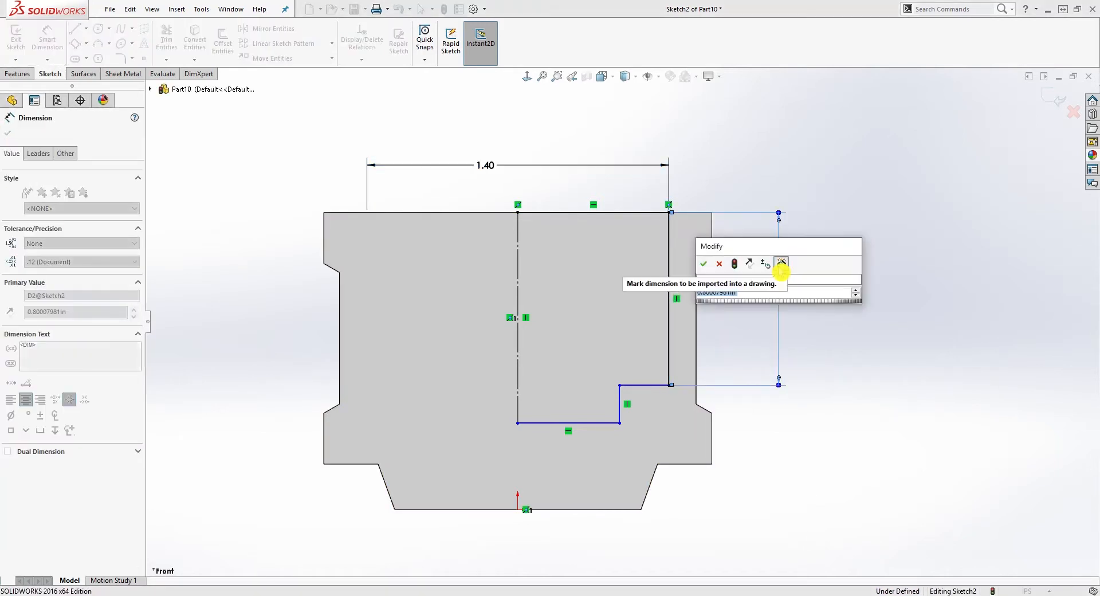
left_click(781, 263)
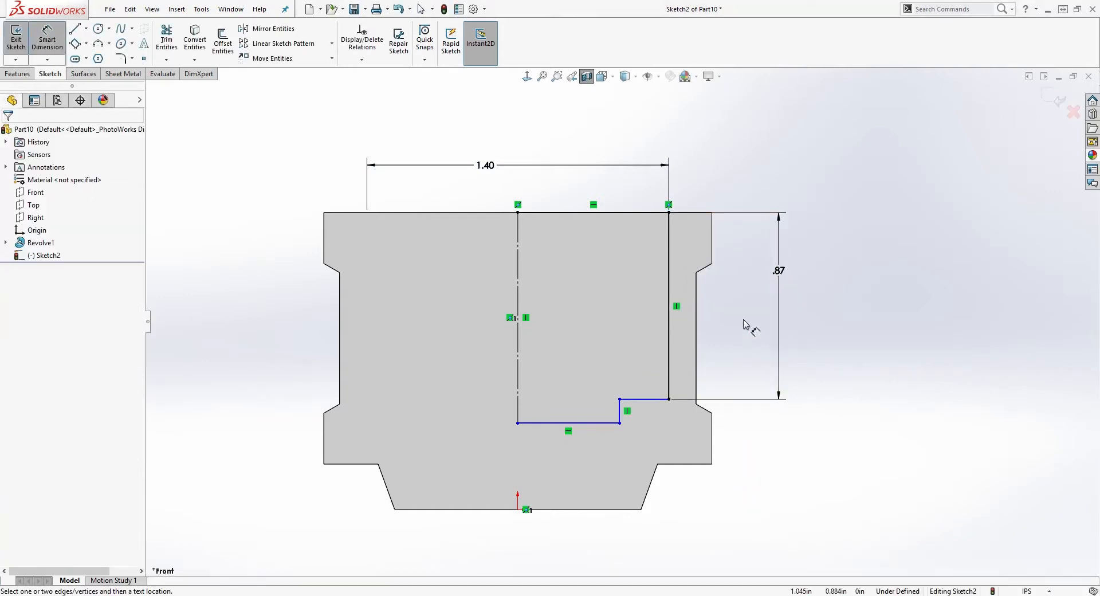
left_click(566, 423)
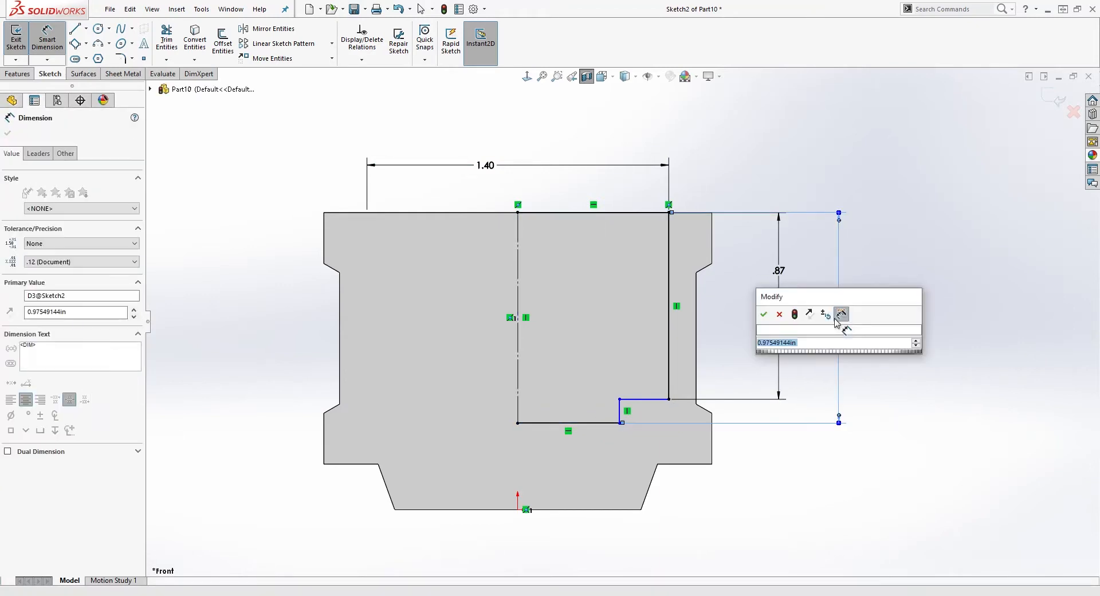
left_click(763, 314)
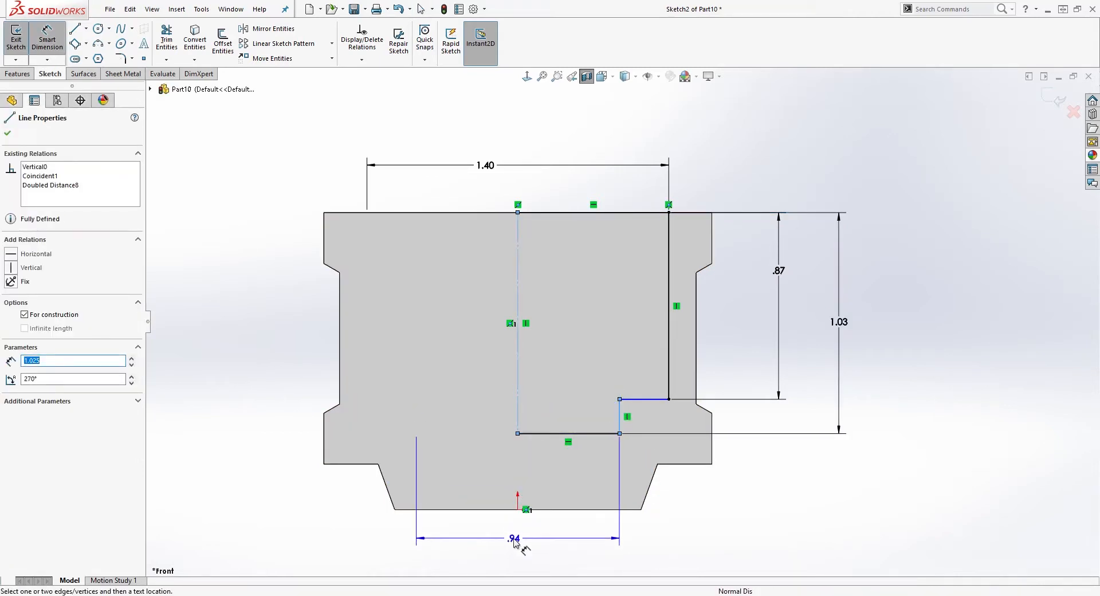
left_click(511, 536)
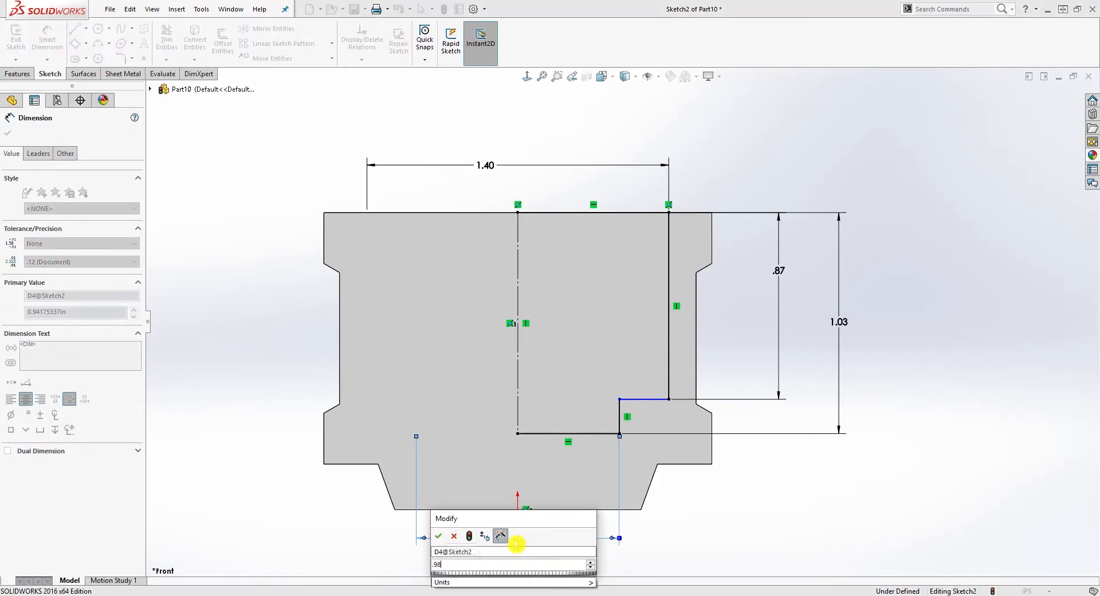
left_click(439, 537)
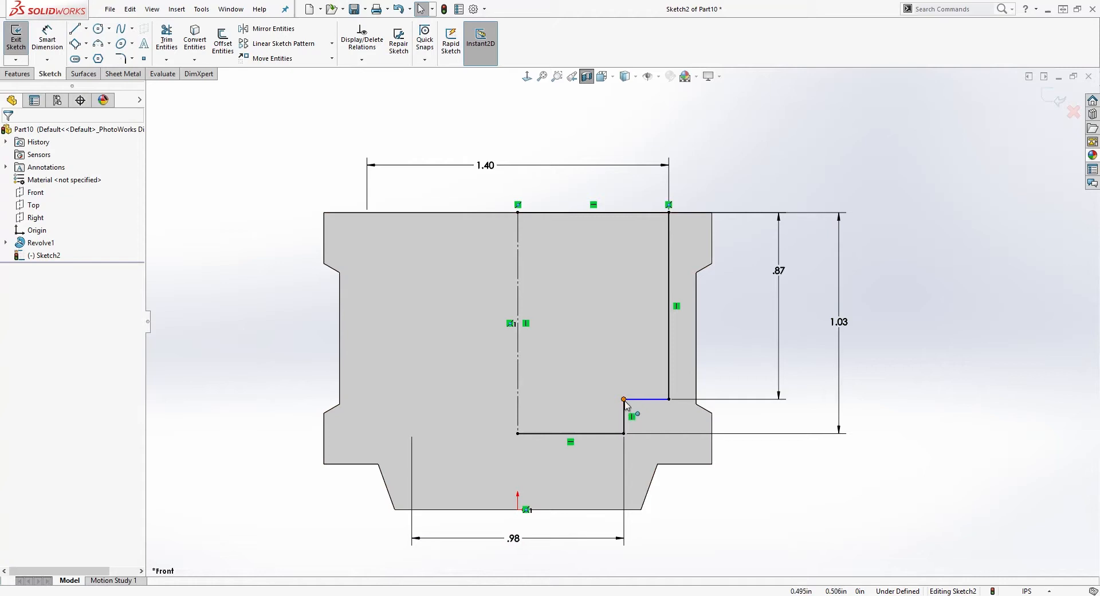
- Move the step corner and make the slanted step line vertical so the sketch is fully defined
left_click_drag(623, 400, 657, 400)
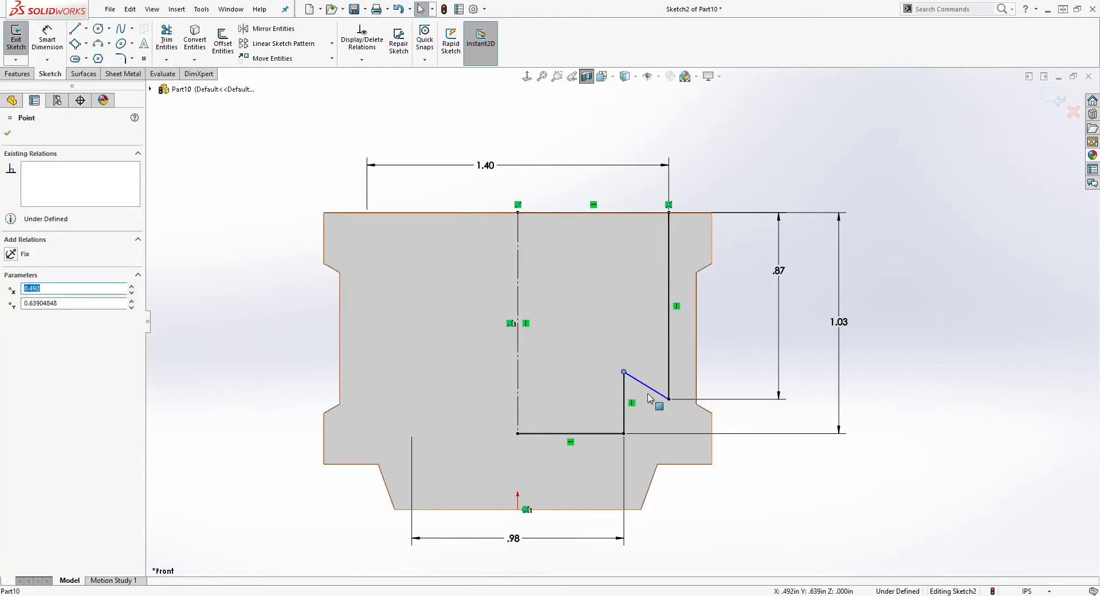
left_click(645, 389)
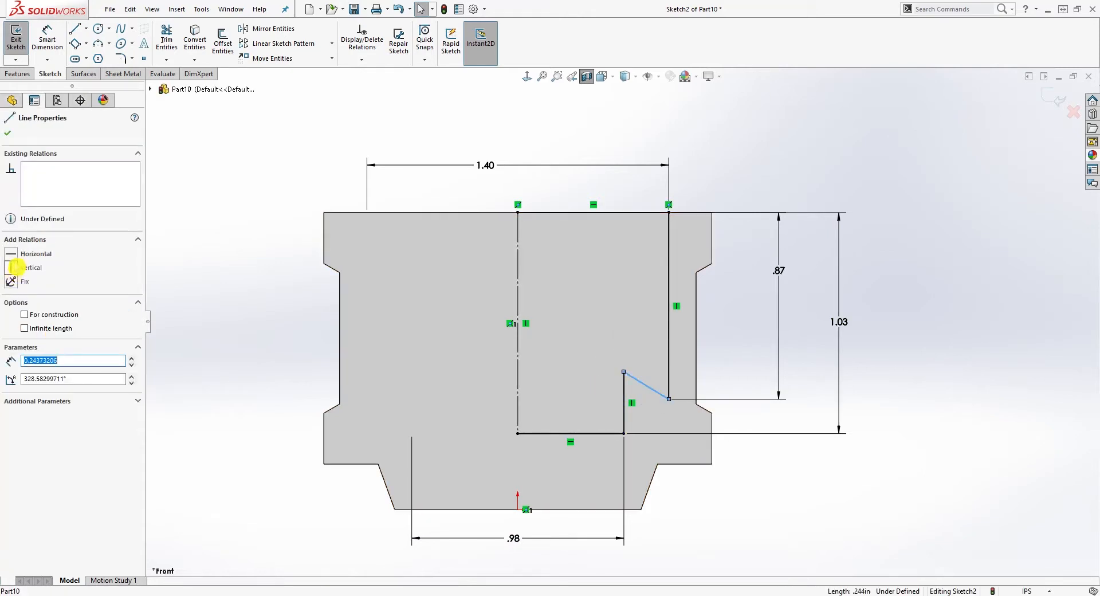
left_click(10, 268)
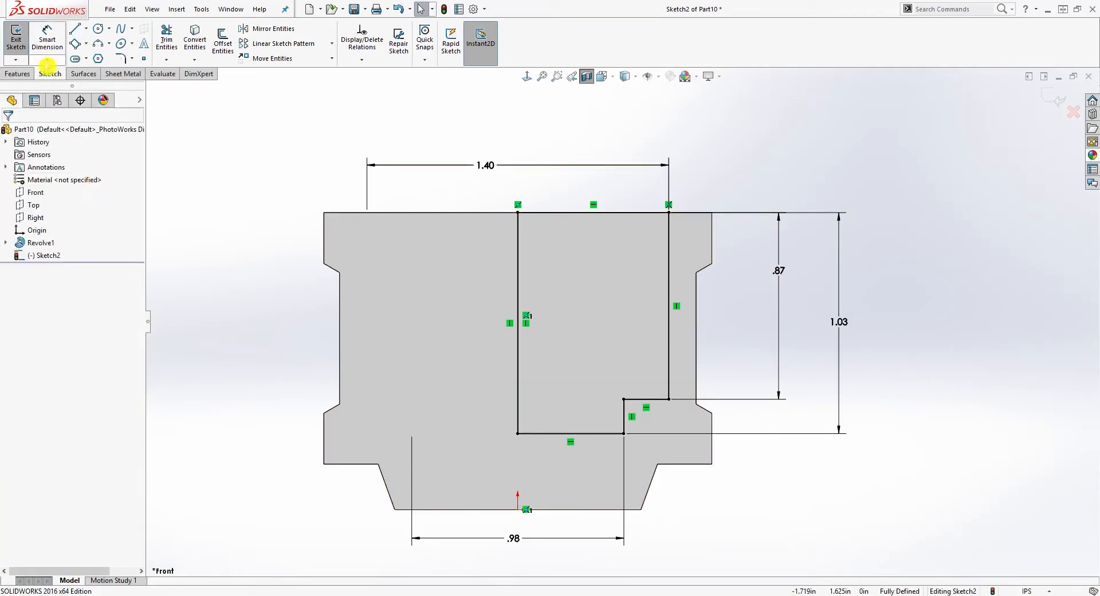
left_click(17, 74)
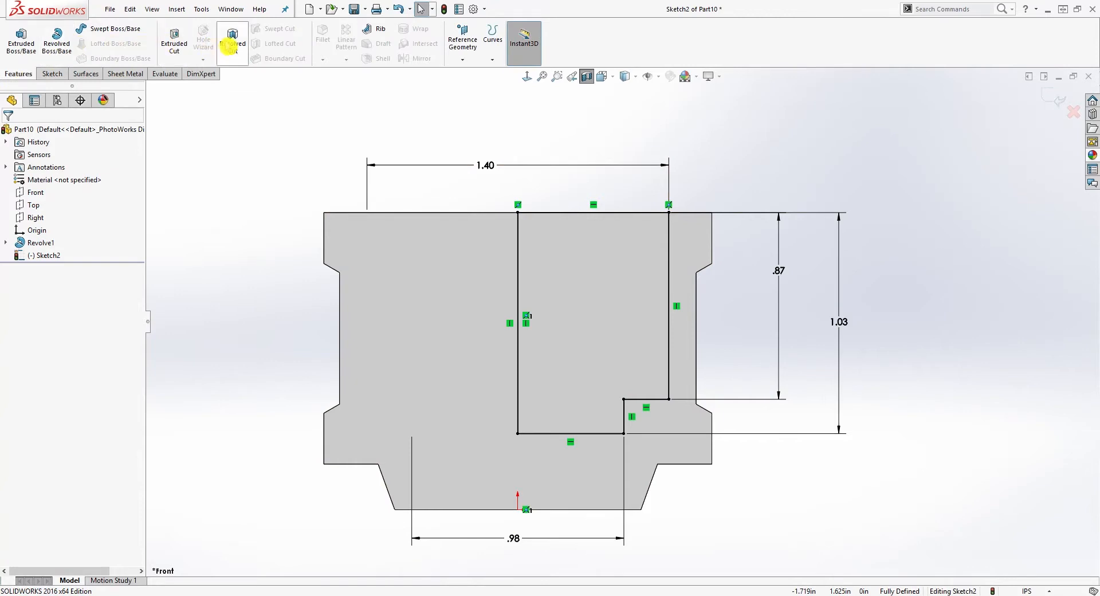
- Revolve-cut the bore sketch 360° to create Cut-Revolve1 hollowing the piston
left_click(232, 44)
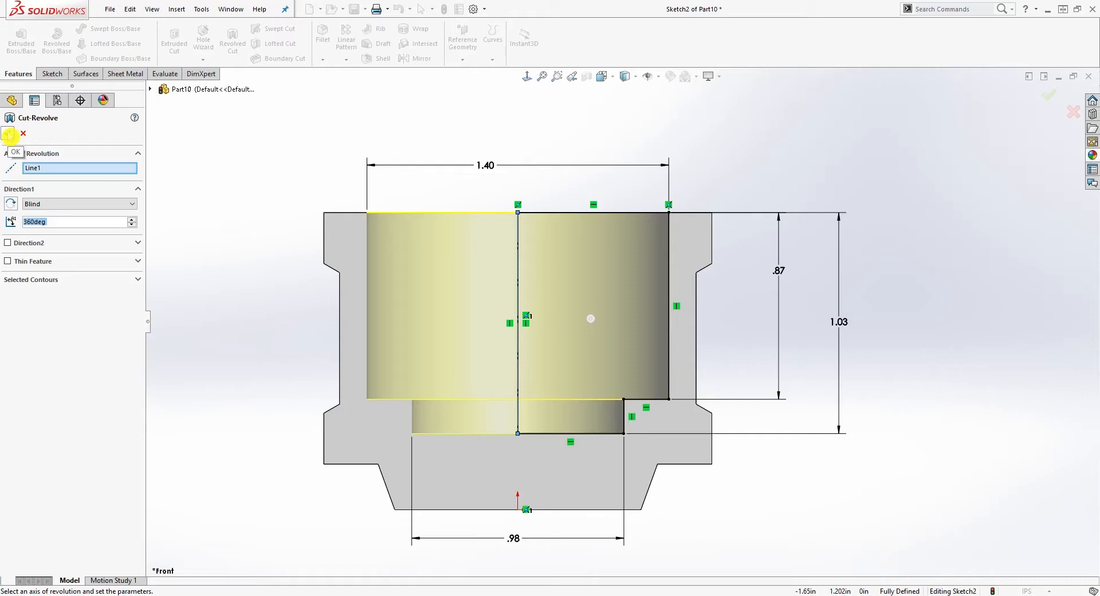
left_click(9, 134)
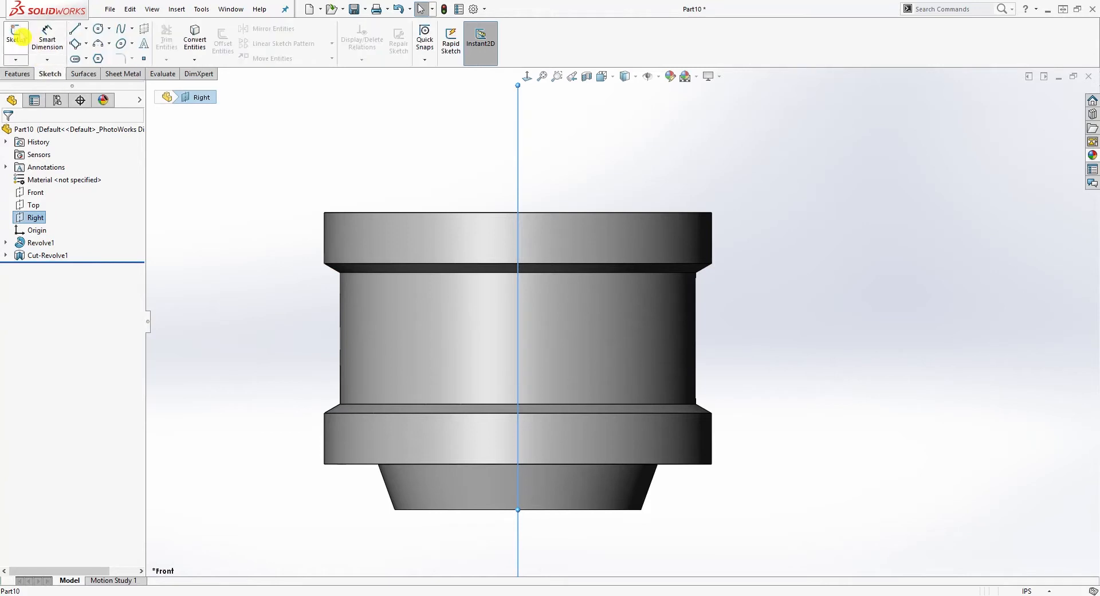
- Sketch a Ø.32 circle on the Right plane positioned .61 below the piston top
left_click(13, 32)
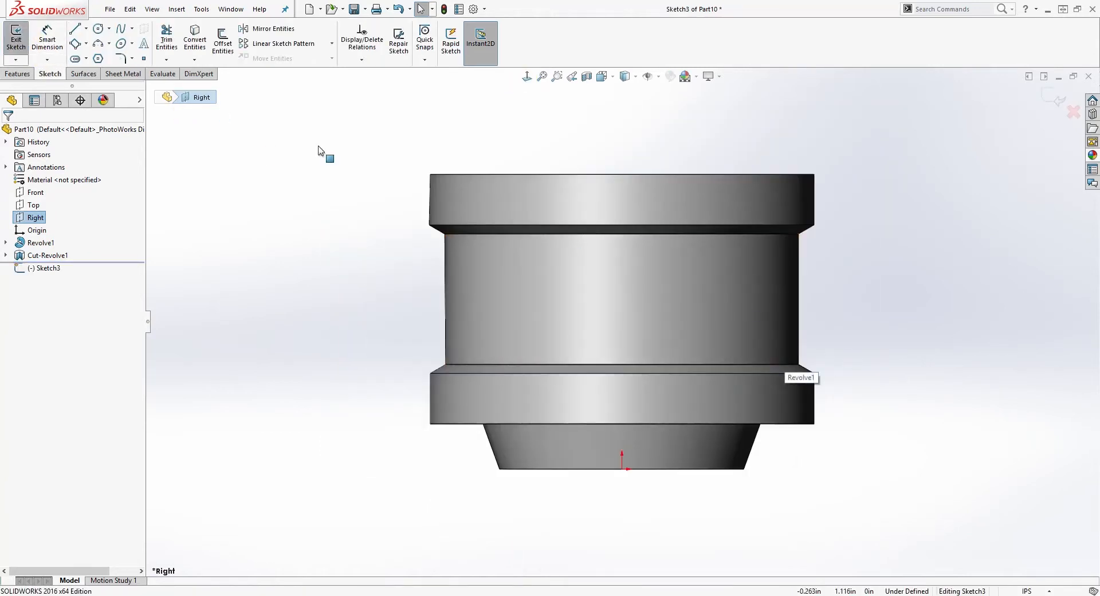
left_click(99, 29)
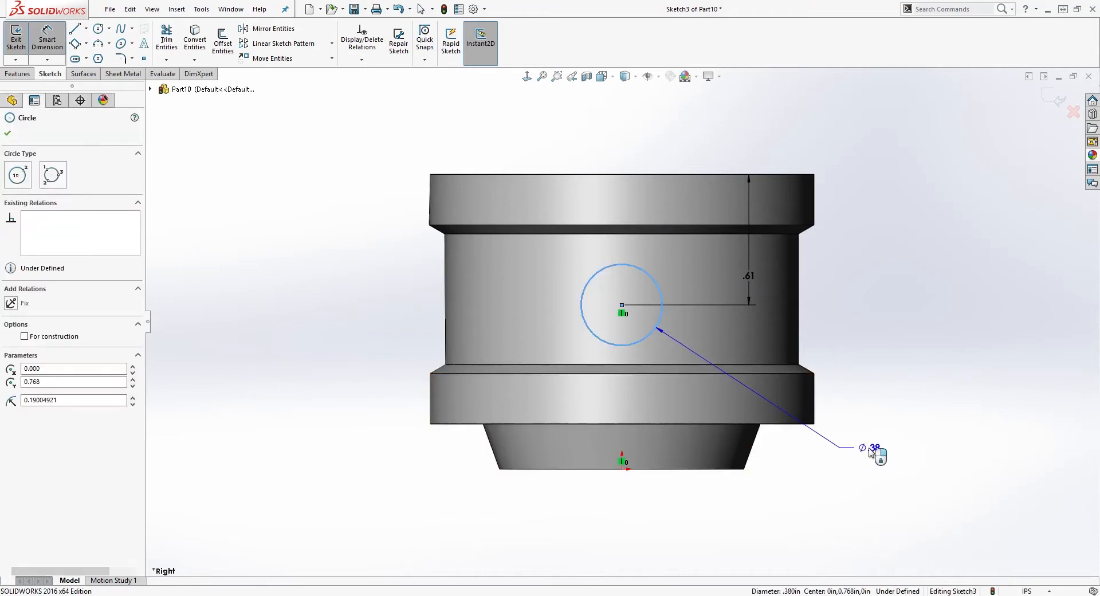
left_click(870, 456)
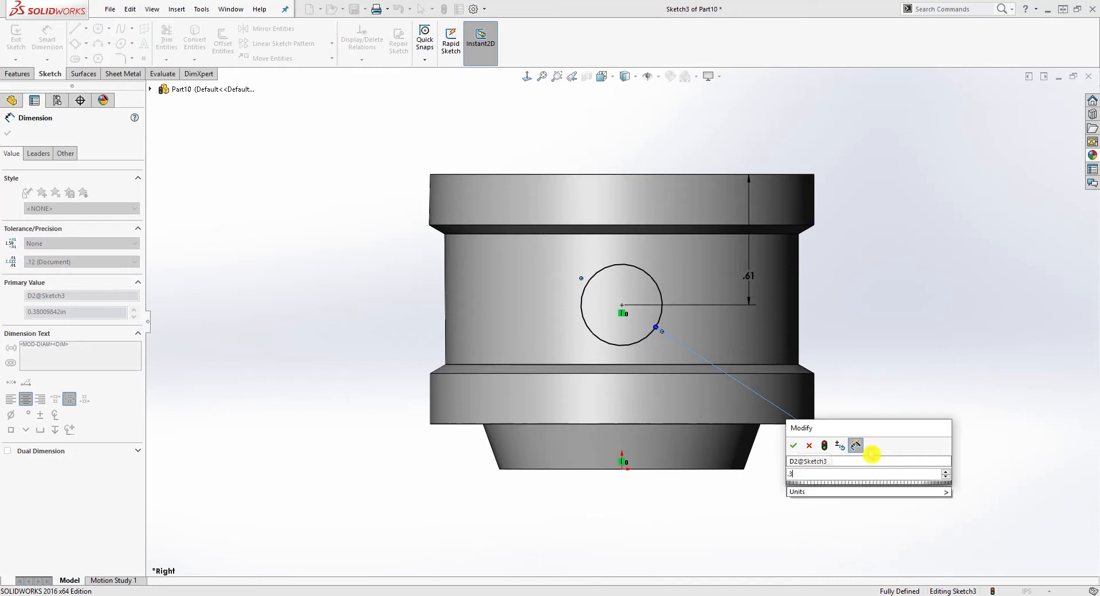
left_click(793, 446)
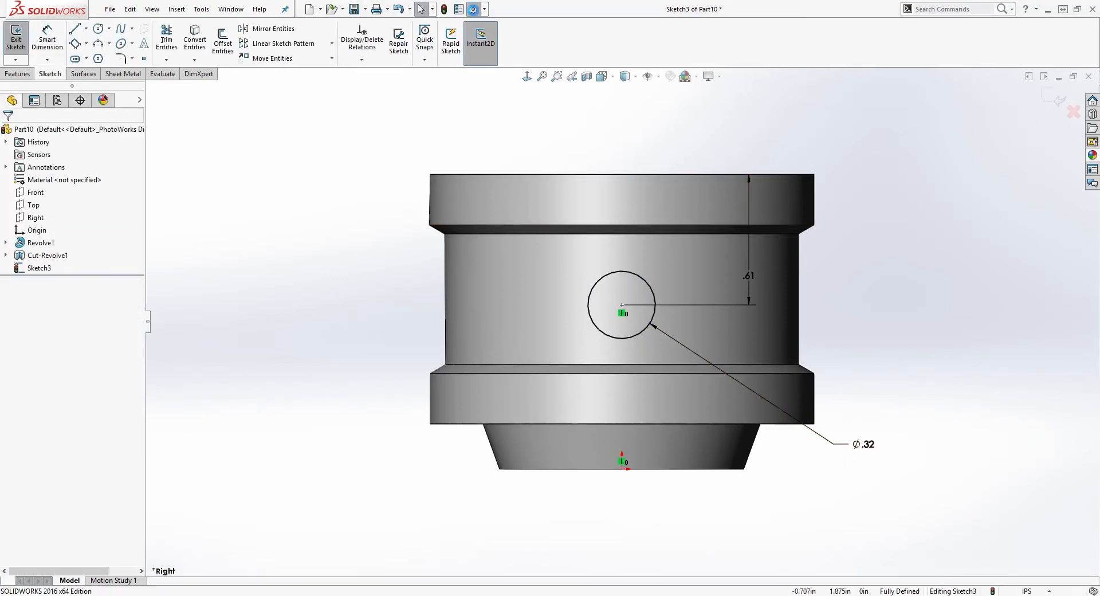
left_click(474, 9)
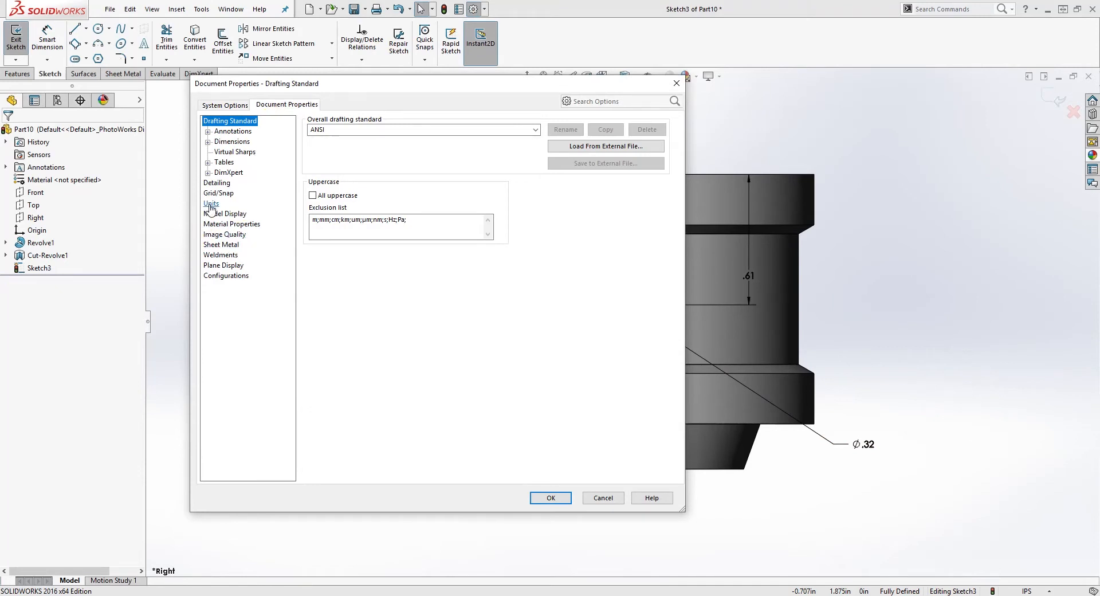
- Set document length units to show three decimal places so dimensions read .600 and Ø.315
left_click(211, 204)
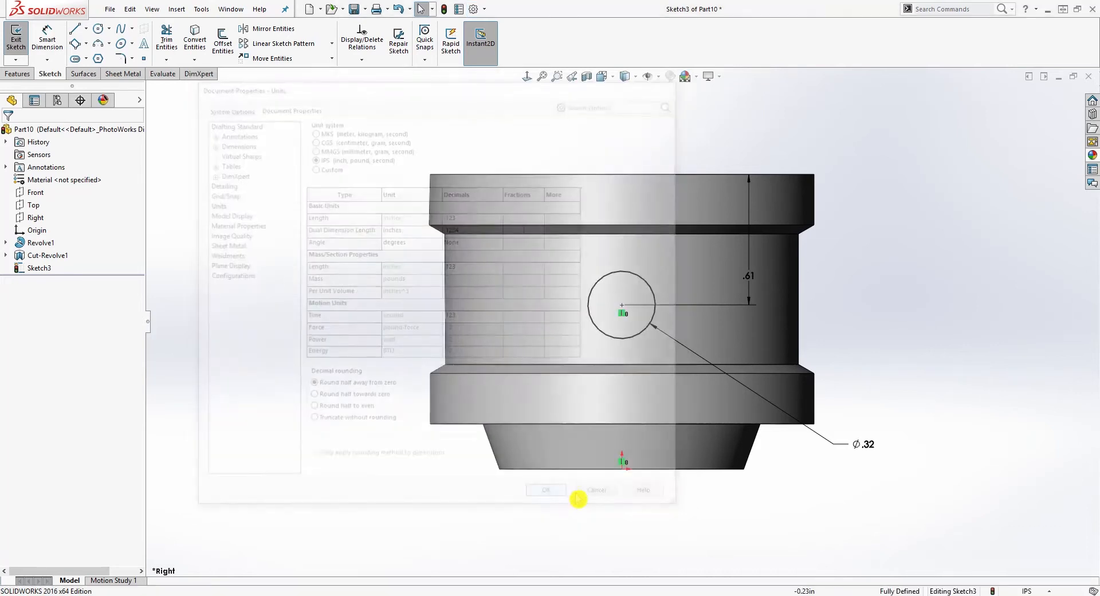
left_click(547, 489)
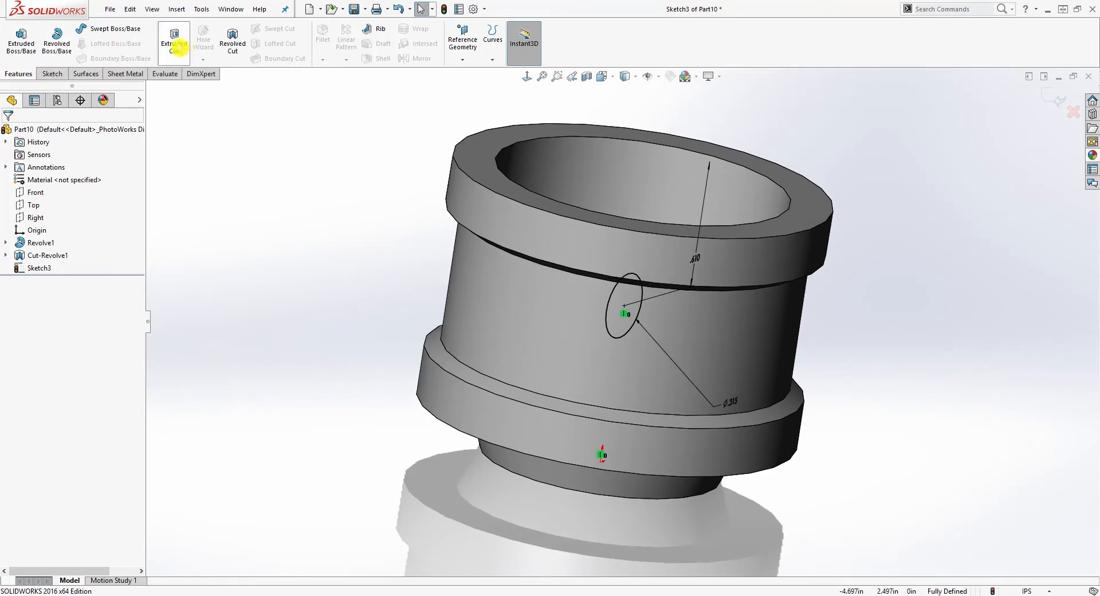
- Extrude-cut the .315 circle Through All - Both to drill the cross hole
left_click(174, 39)
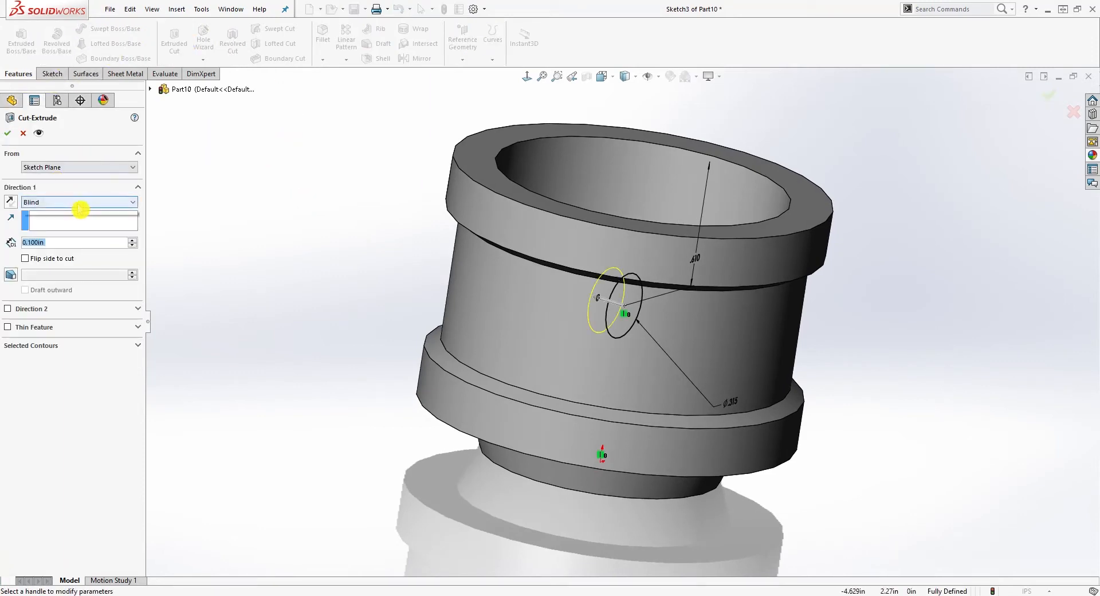
left_click(79, 202)
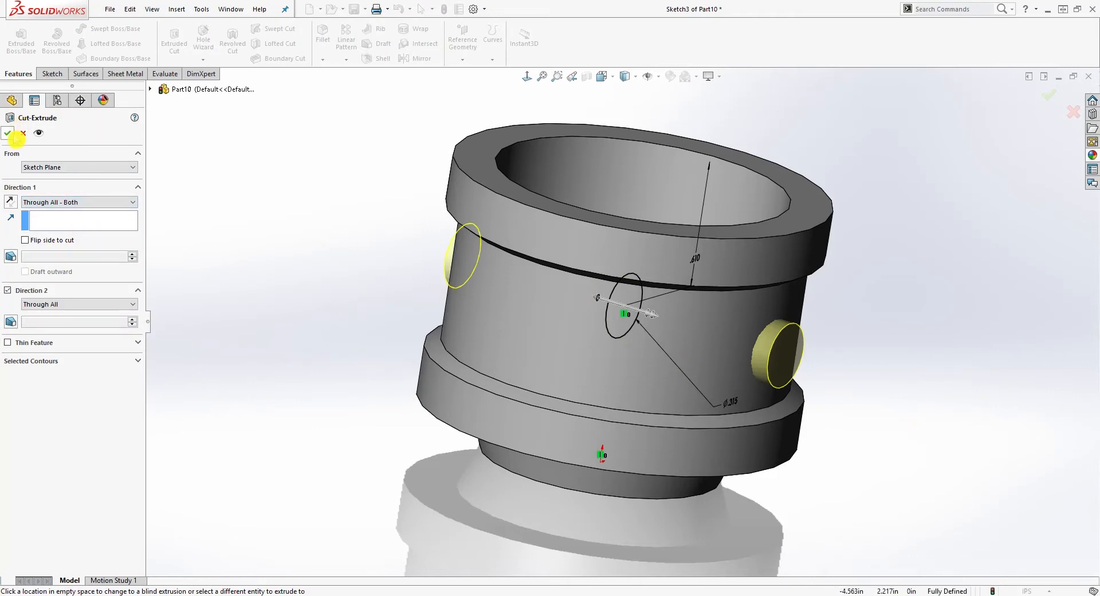
left_click(9, 134)
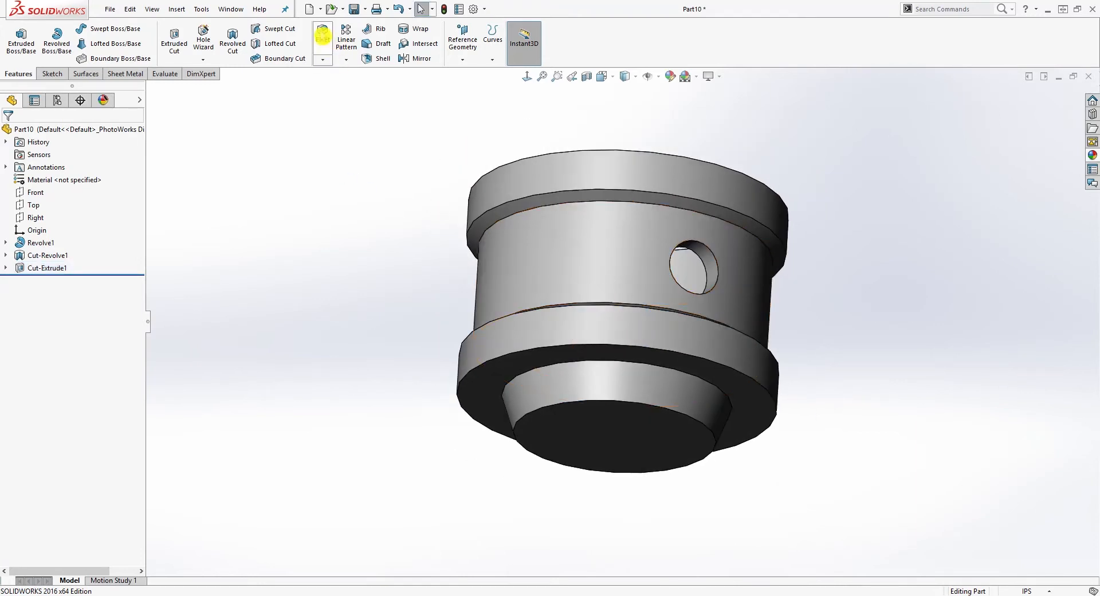
- Fillet the piston's bottom circular edge with a 0.039in radius
left_click(321, 32)
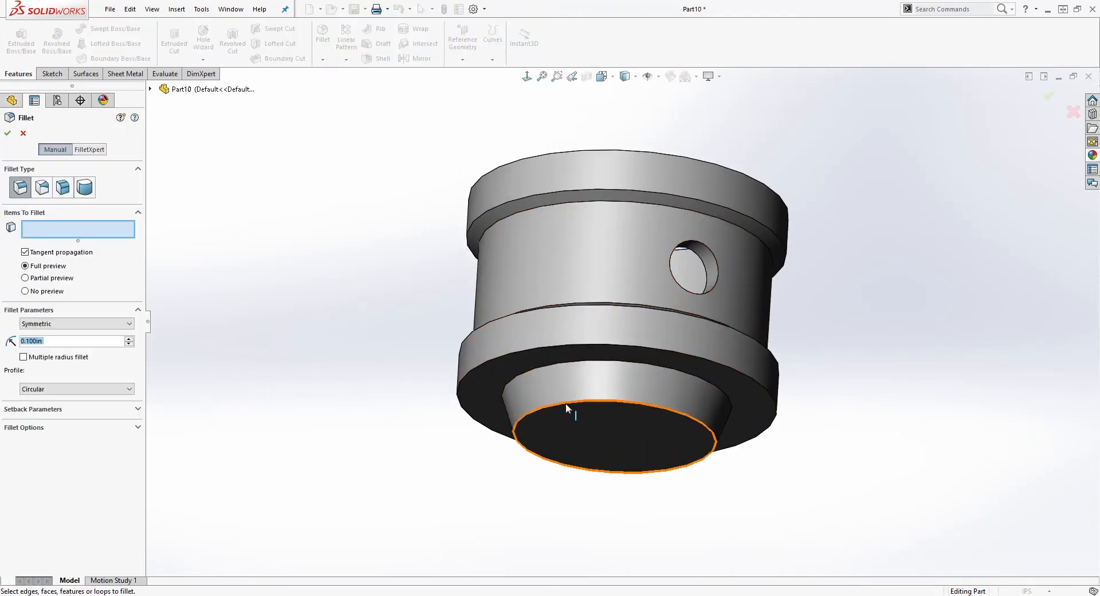
left_click(564, 414)
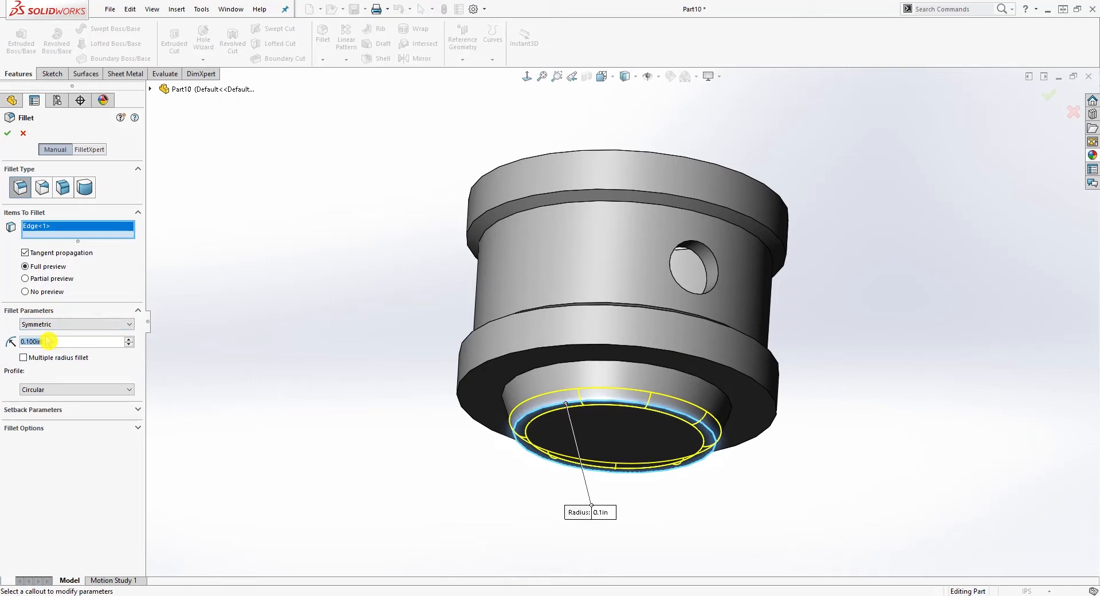
type(".039")
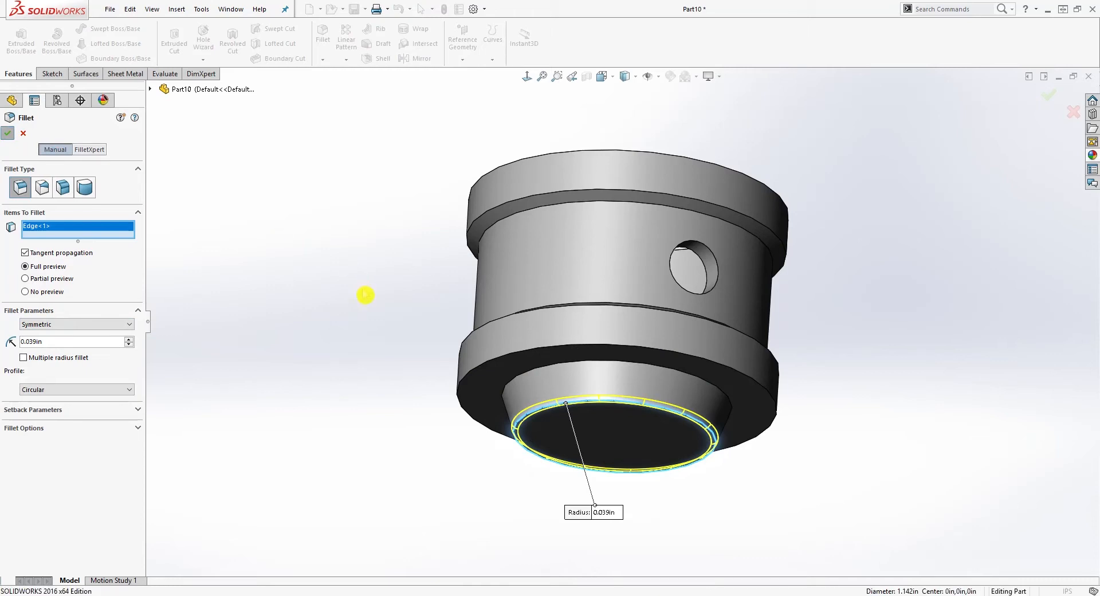
left_click(8, 134)
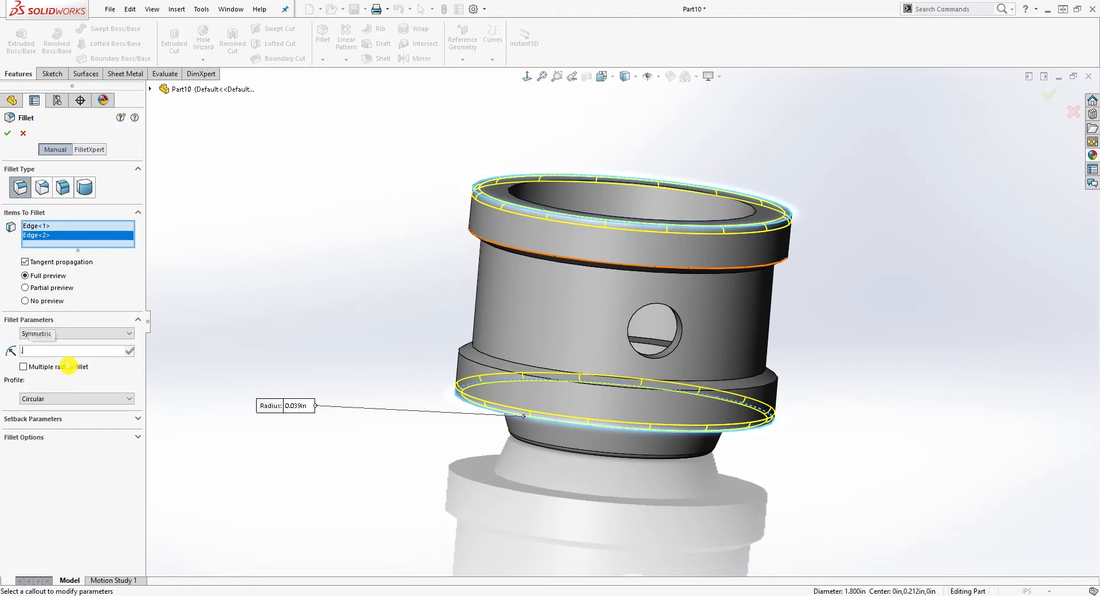
- Fillet the top rim and flange edges with a .075in radius as Fillet2
type(".075")
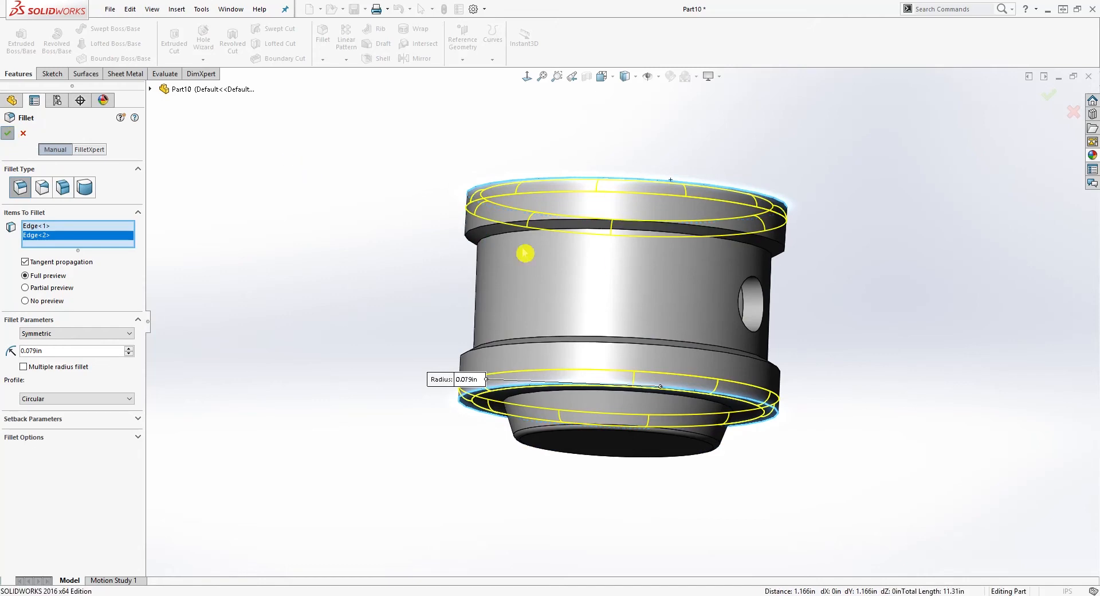
left_click(9, 135)
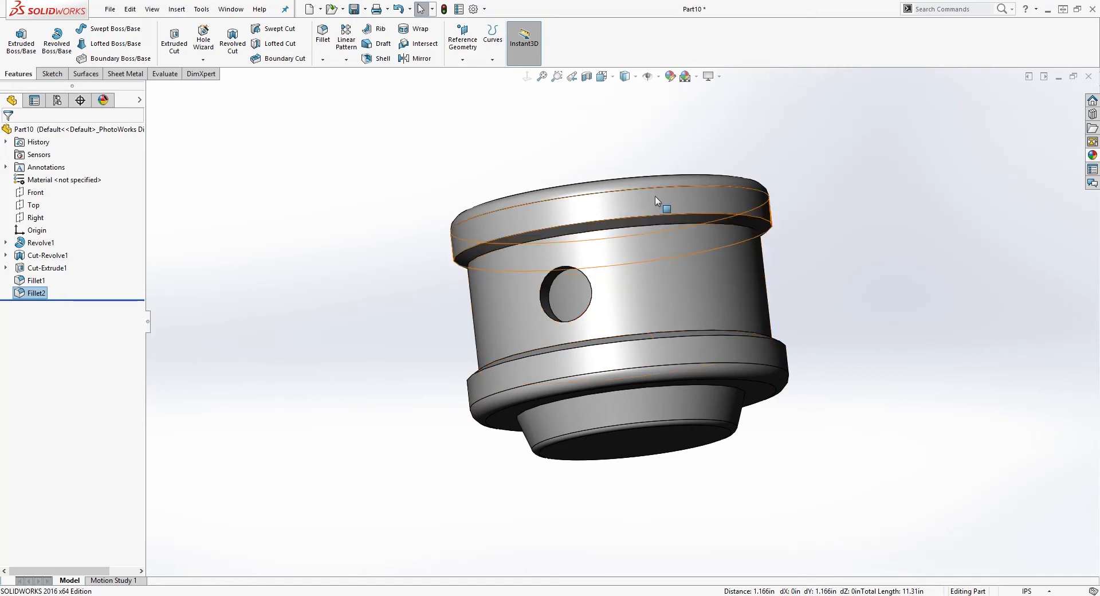
mouse_move(662, 205)
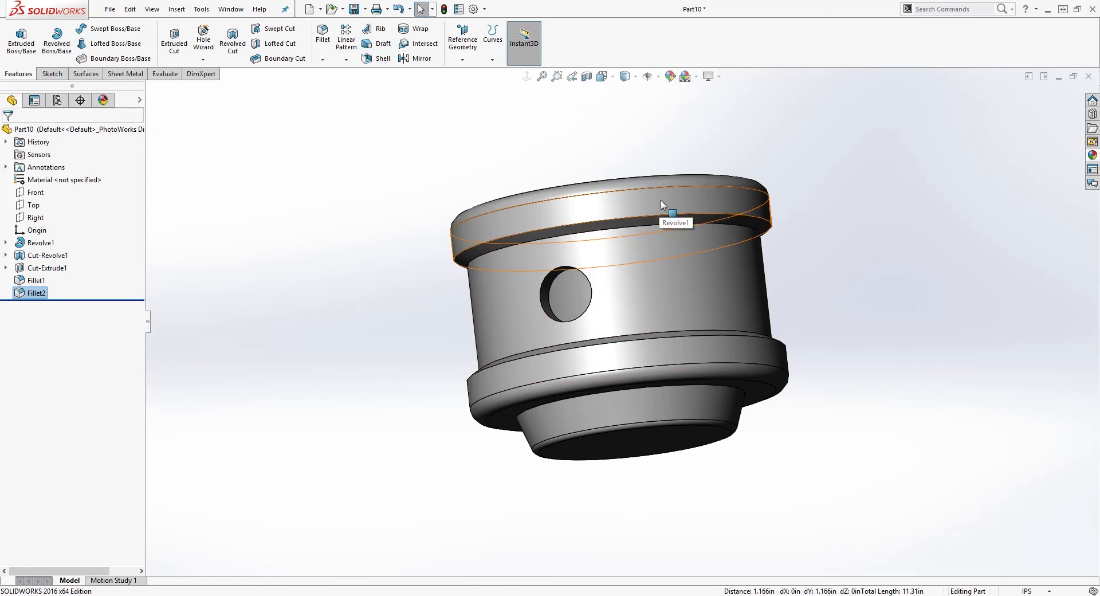